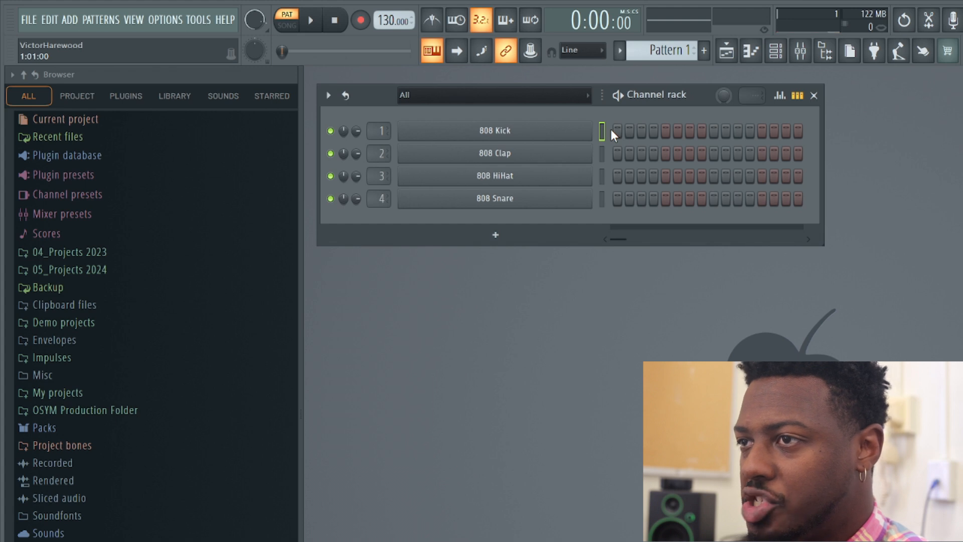
mouse_move(632, 147)
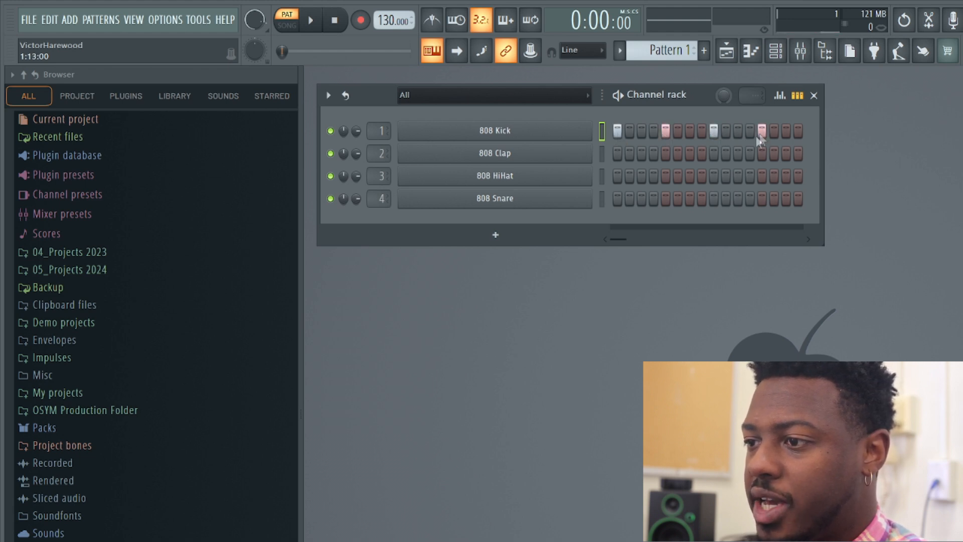
Play the 808 drum pattern briefly, then stop it.
left_click(311, 19)
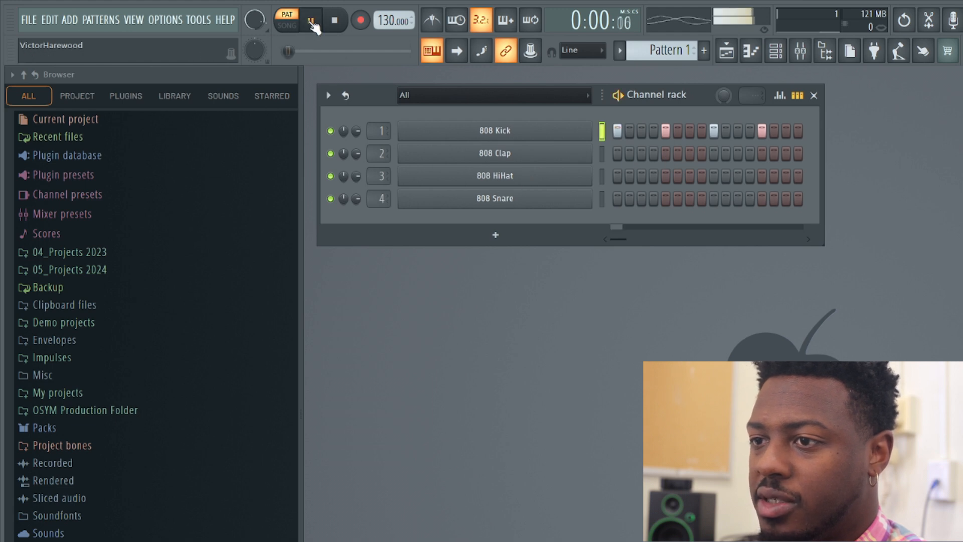
left_click(311, 20)
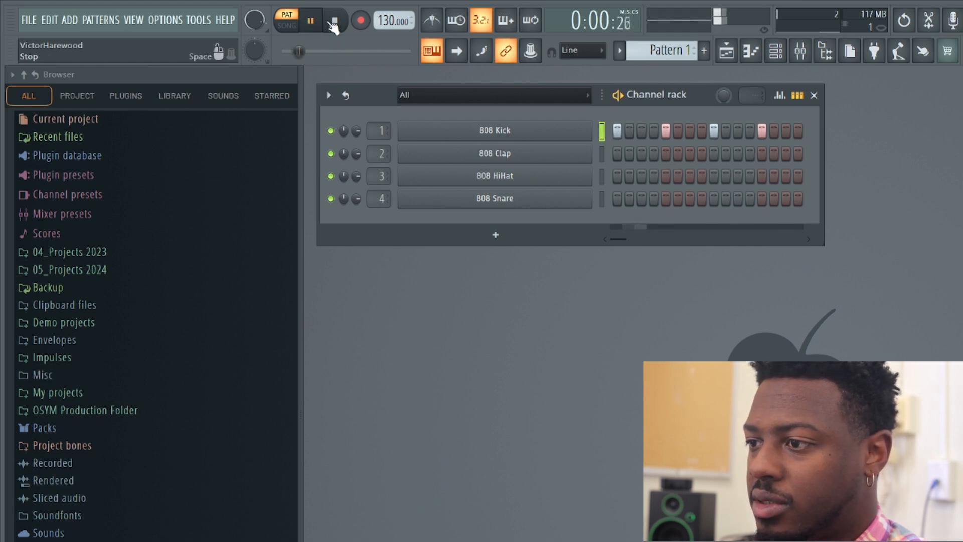
left_click(311, 19)
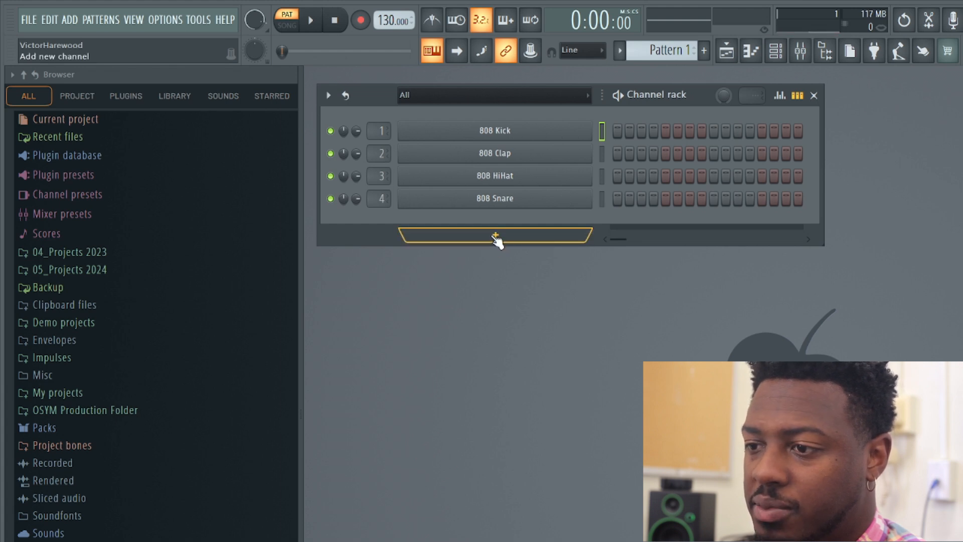
Add an FL Keys channel, audition a piano key, and close its plugin window.
left_click(495, 236)
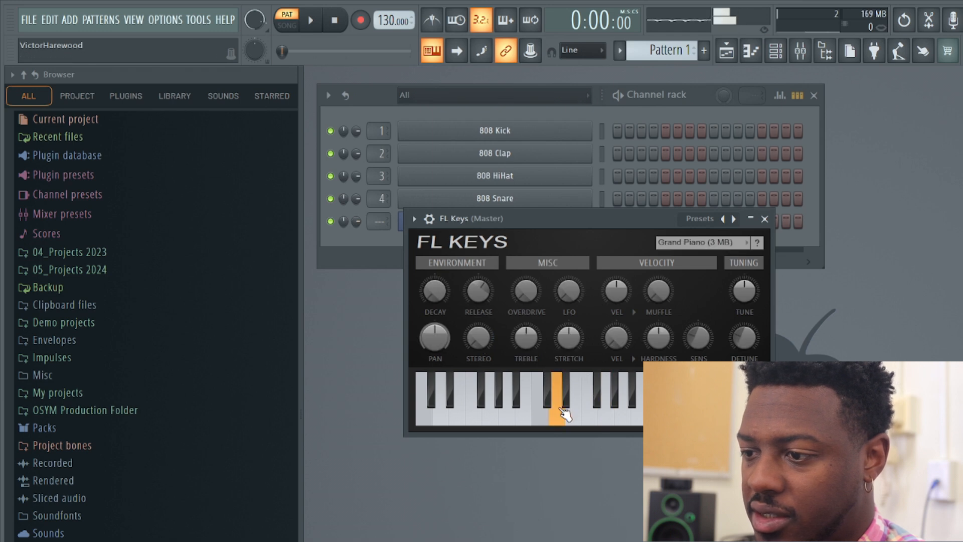
left_click(558, 406)
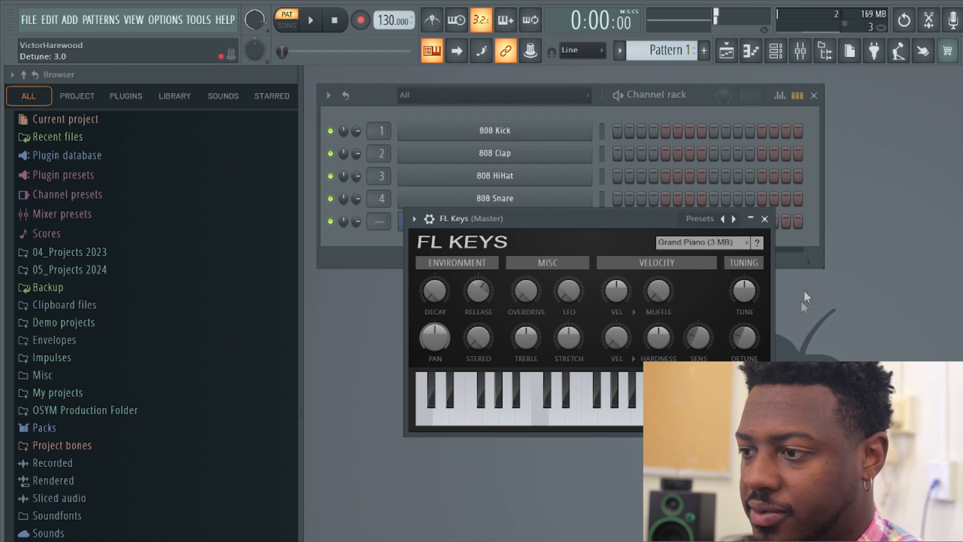
left_click(704, 242)
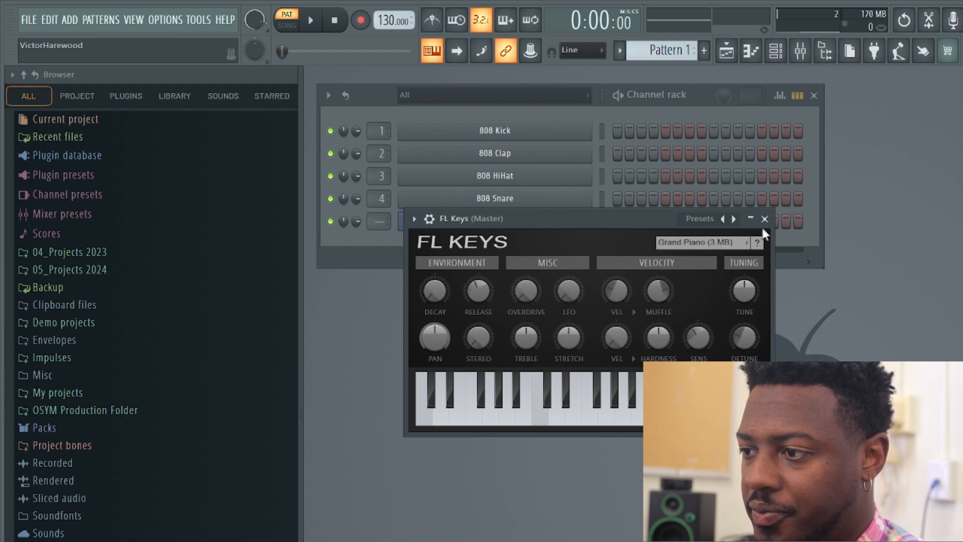
right_click(495, 221)
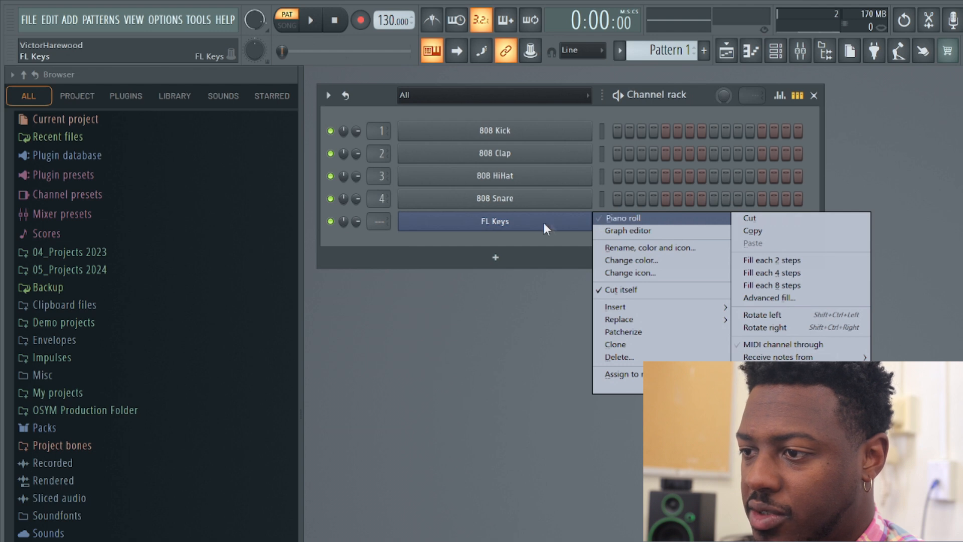
mouse_move(699, 224)
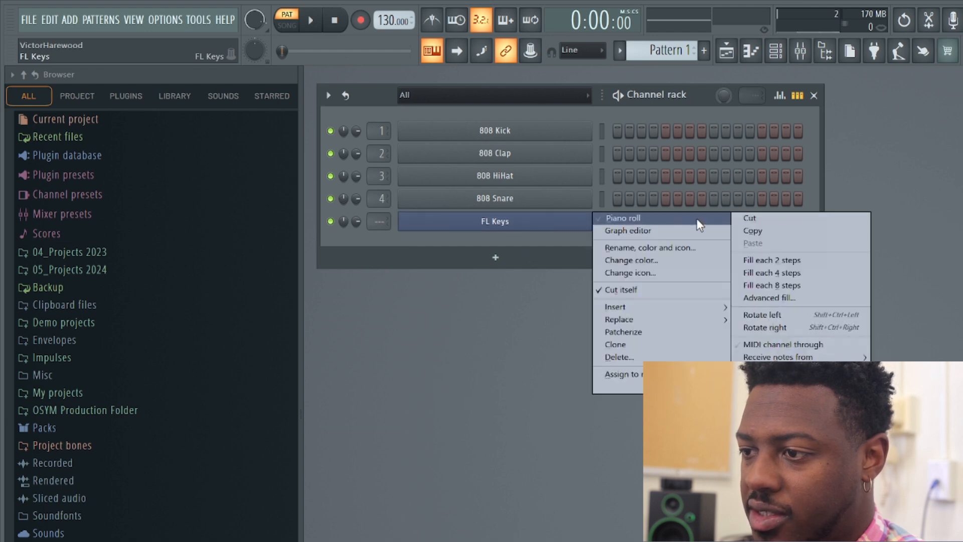
Enter FL Keys melody notes from A4 up to D5 in the piano roll, then play and stop it.
left_click(623, 218)
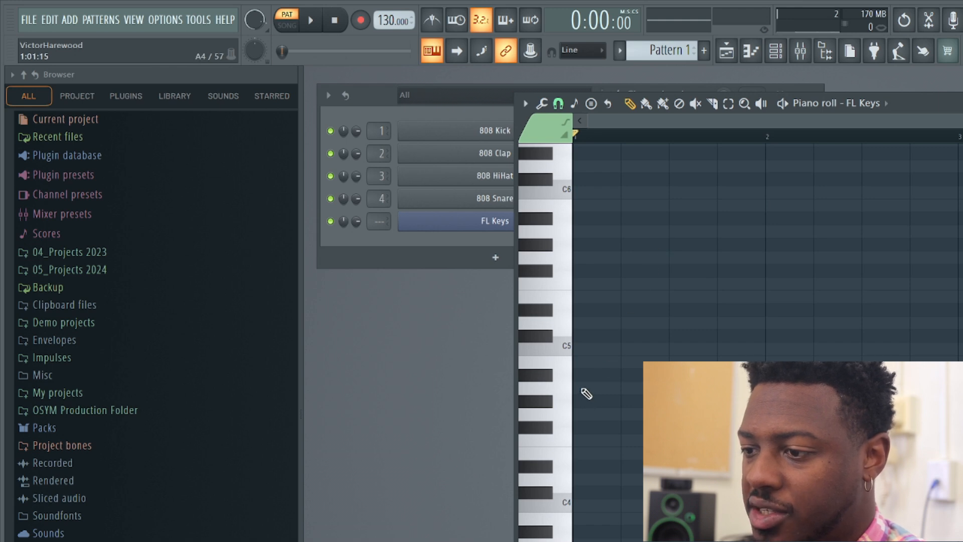
left_click(582, 388)
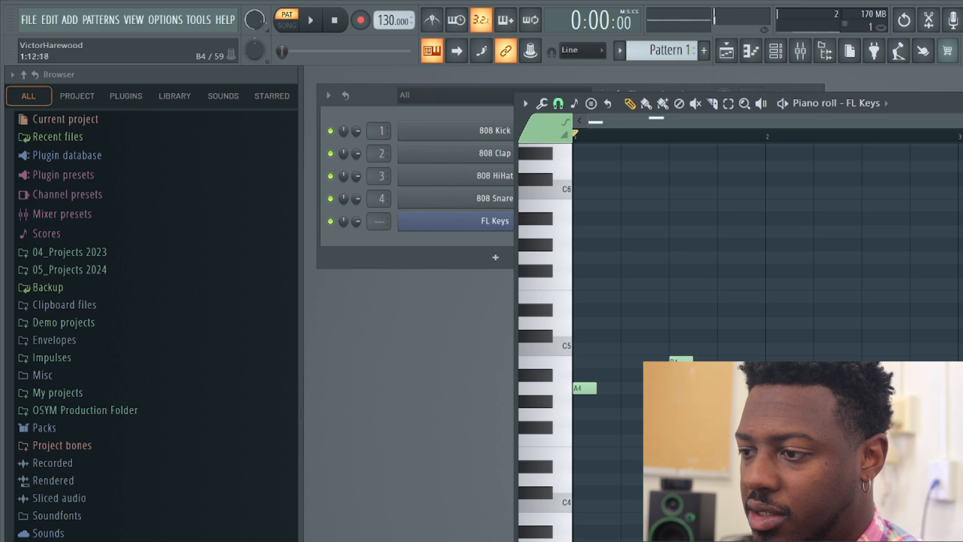
left_click(775, 347)
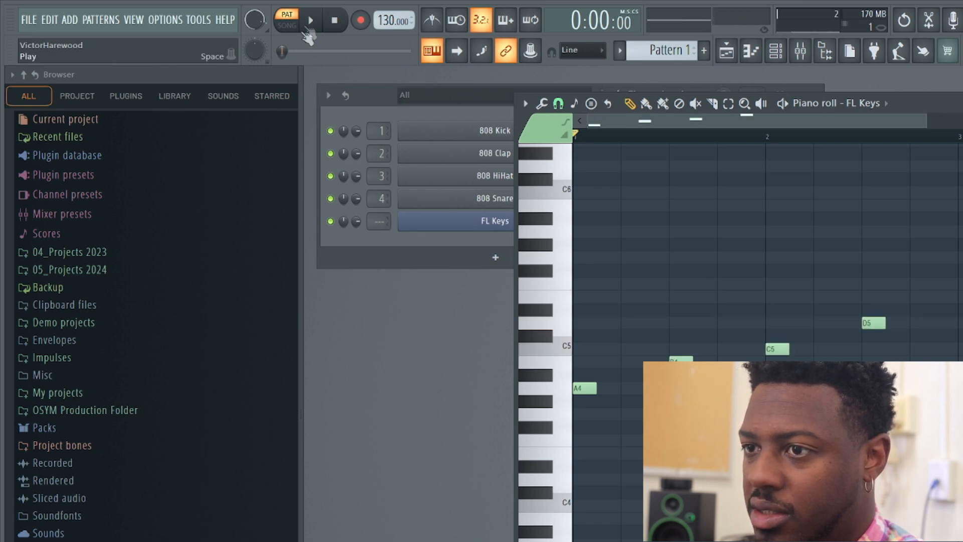
left_click(310, 19)
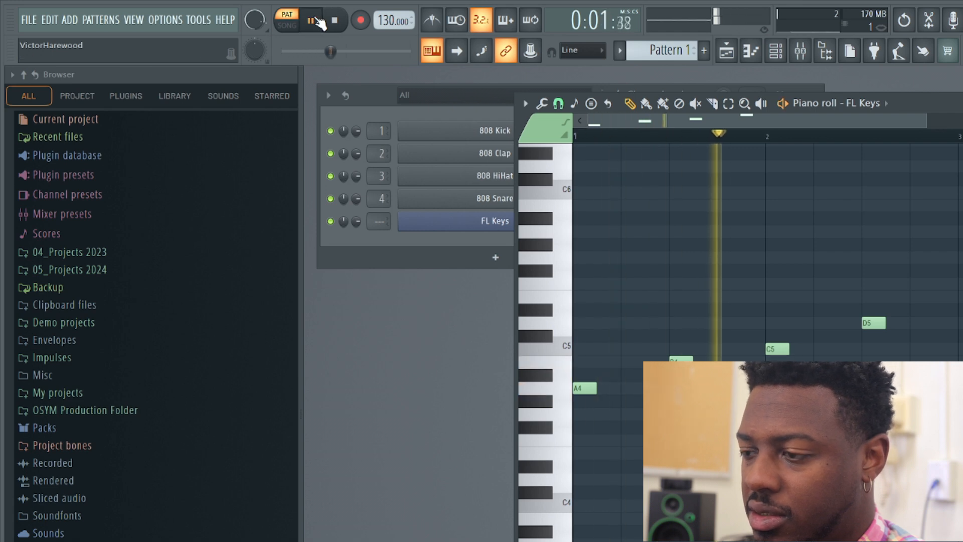
left_click(311, 20)
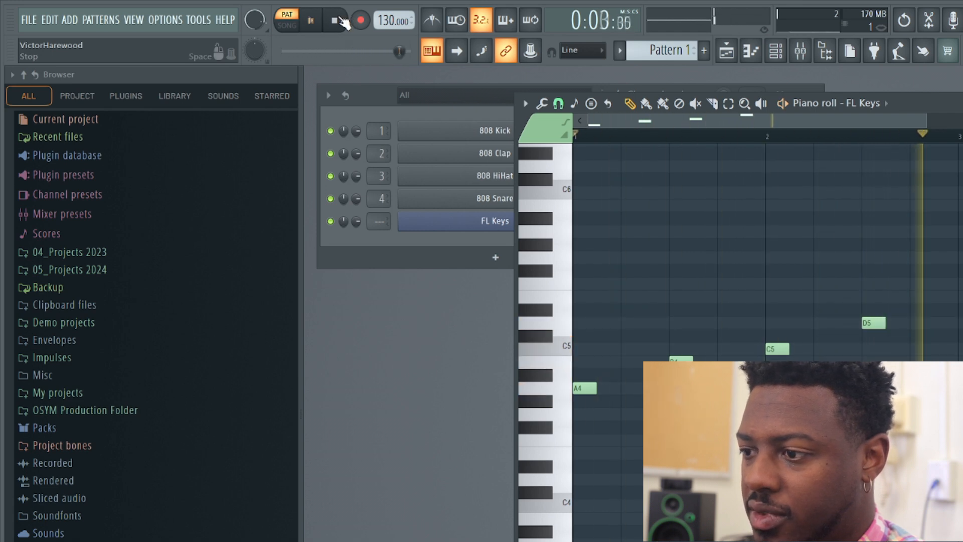
left_click(334, 20)
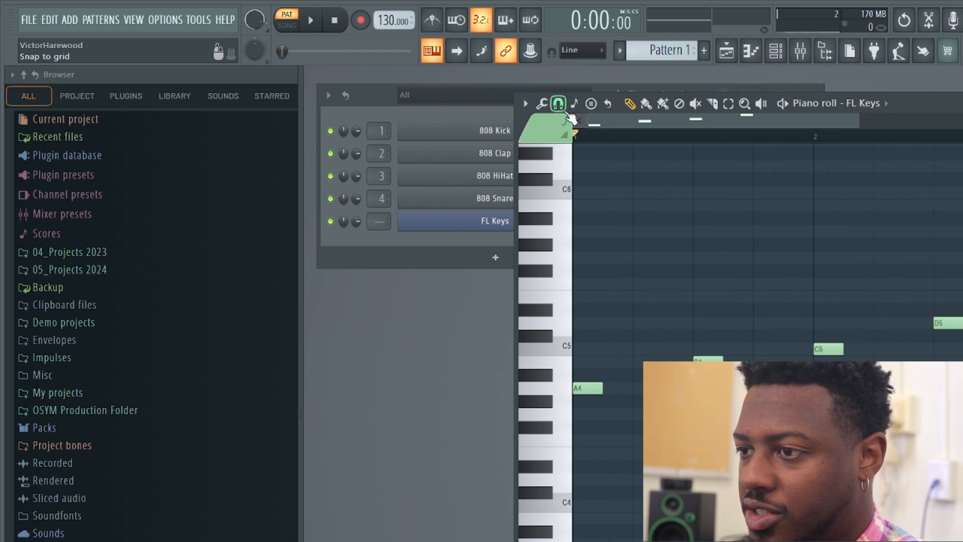
Set the piano roll note snap to a finer quarter-step resolution.
left_click(558, 103)
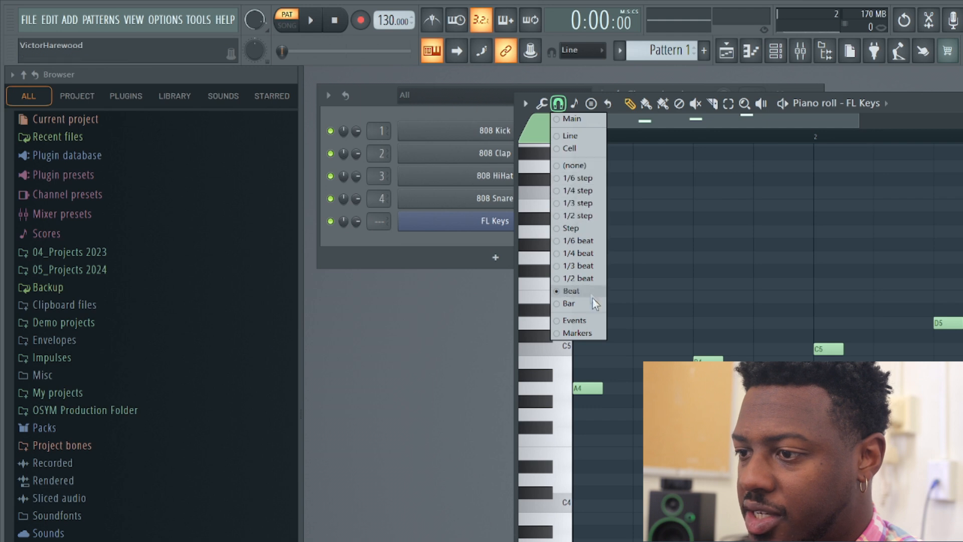
mouse_move(576, 266)
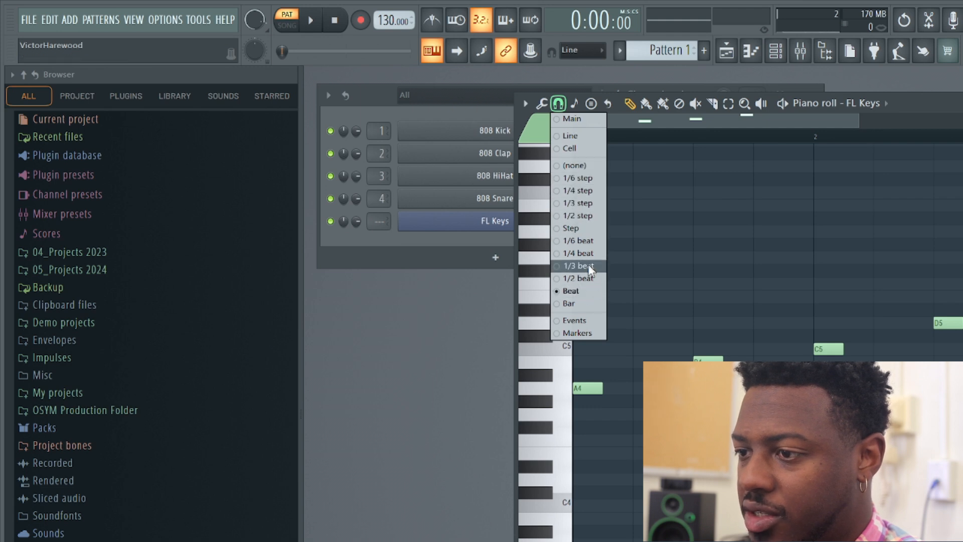
left_click(575, 265)
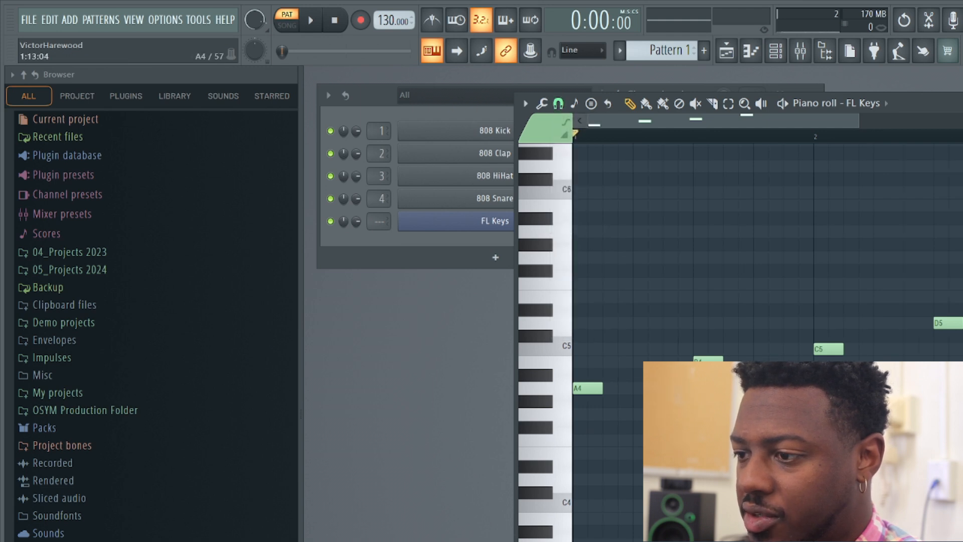
left_click(558, 102)
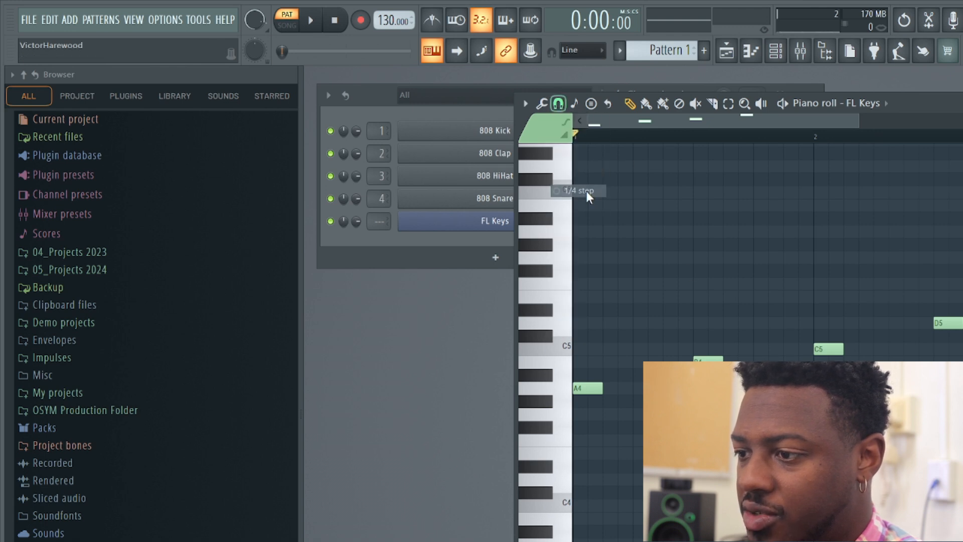
left_click(557, 103)
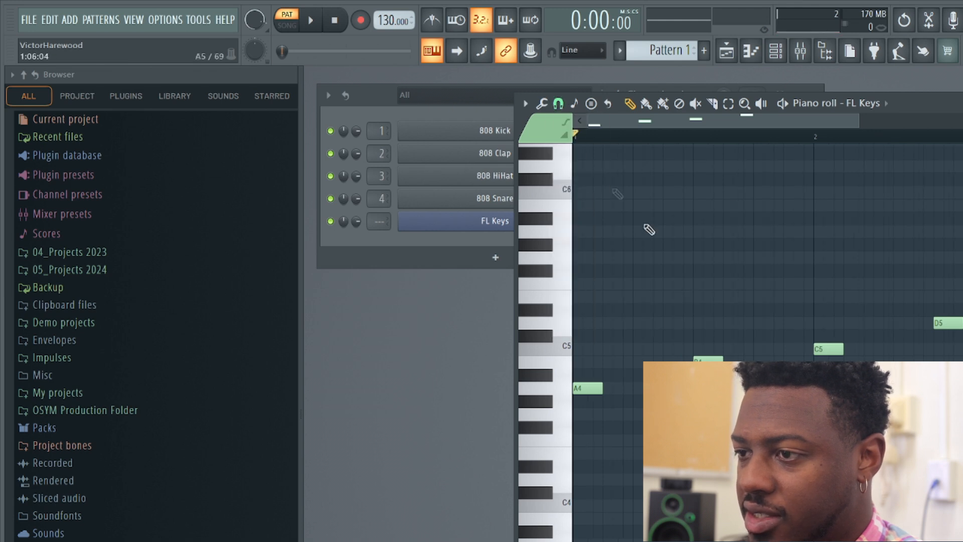
left_click(558, 104)
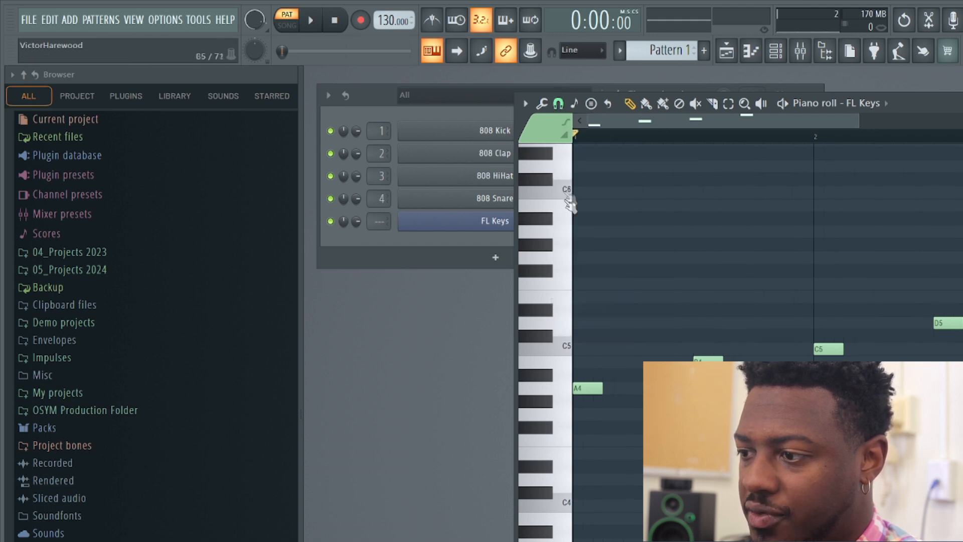
Preview a high note, replay the FL Keys melody, and bring the channel rack forward.
left_click(557, 103)
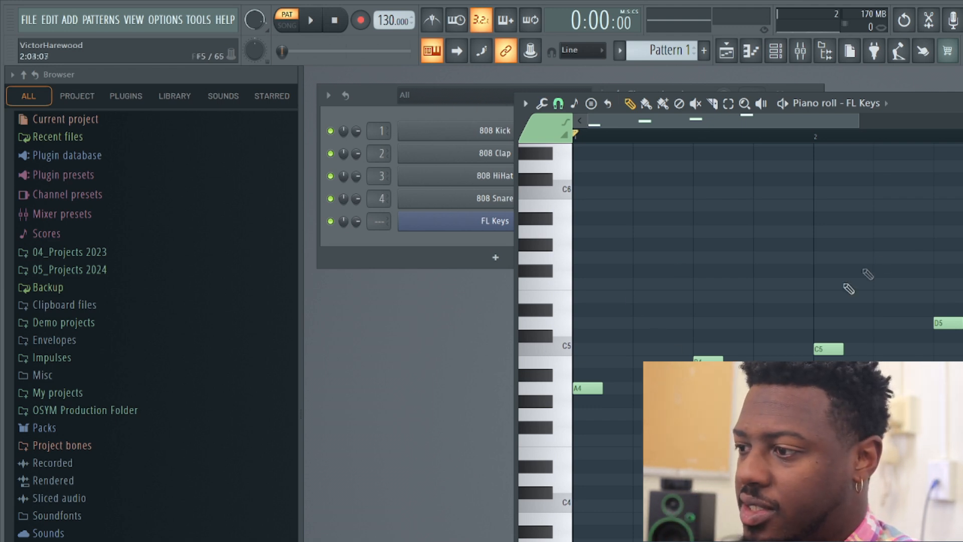
left_click(558, 103)
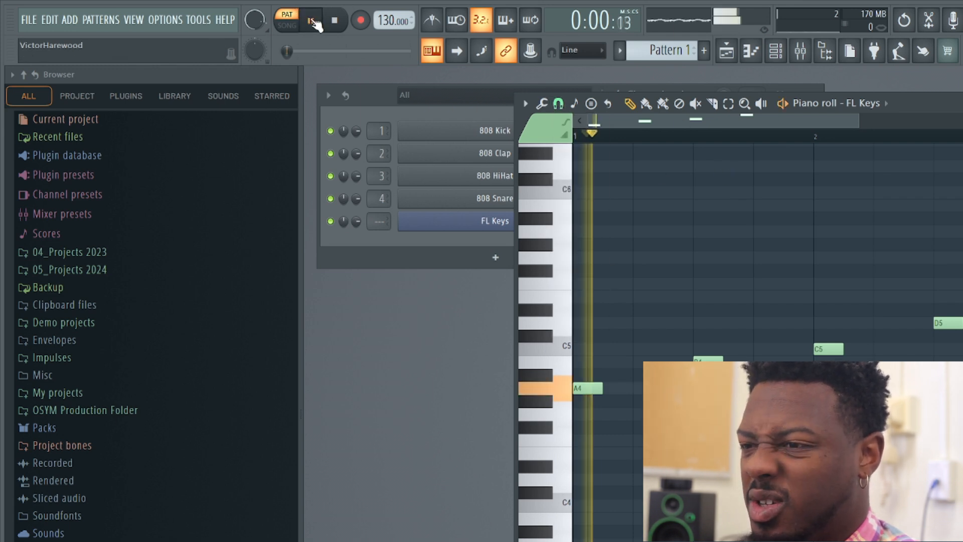
left_click(312, 20)
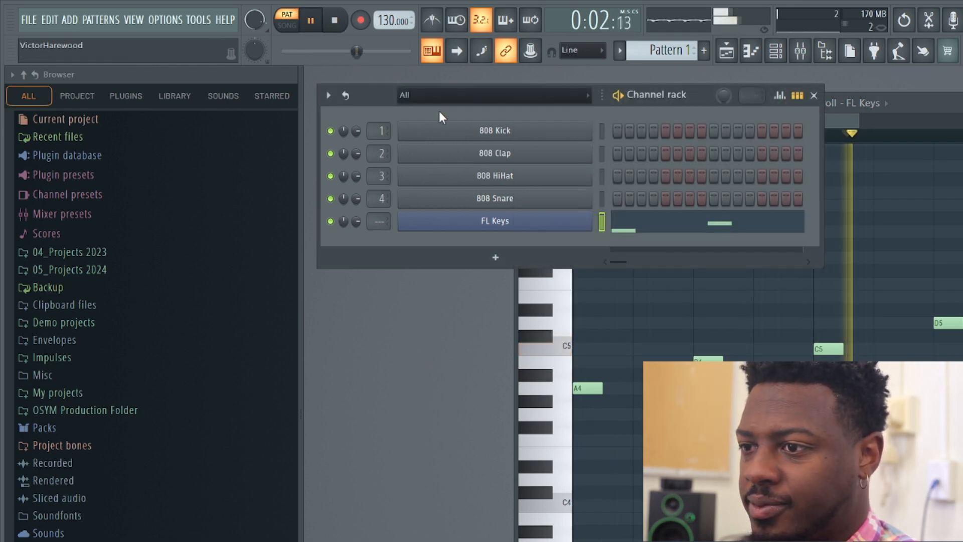
Stop playback and turn on kick hits in the 808 Kick step row.
left_click(336, 20)
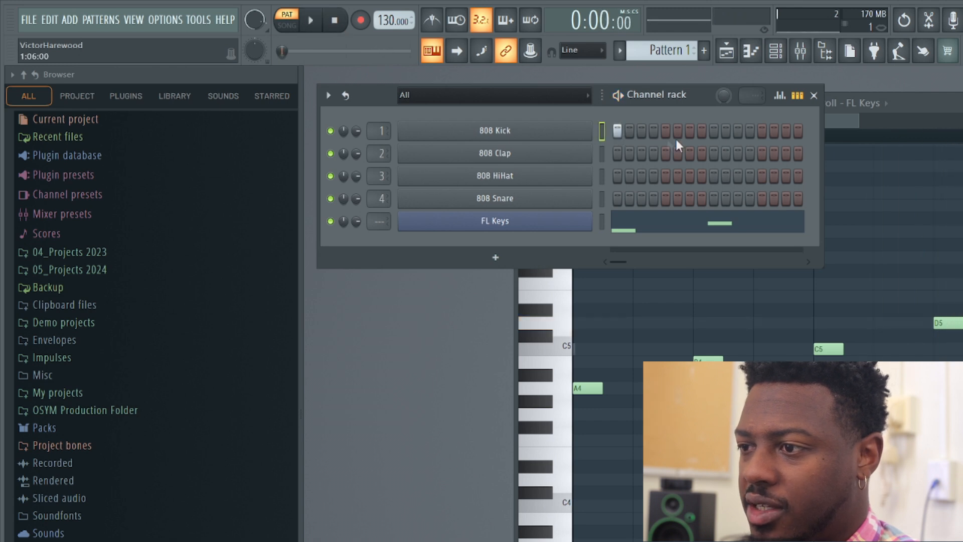
left_click(765, 131)
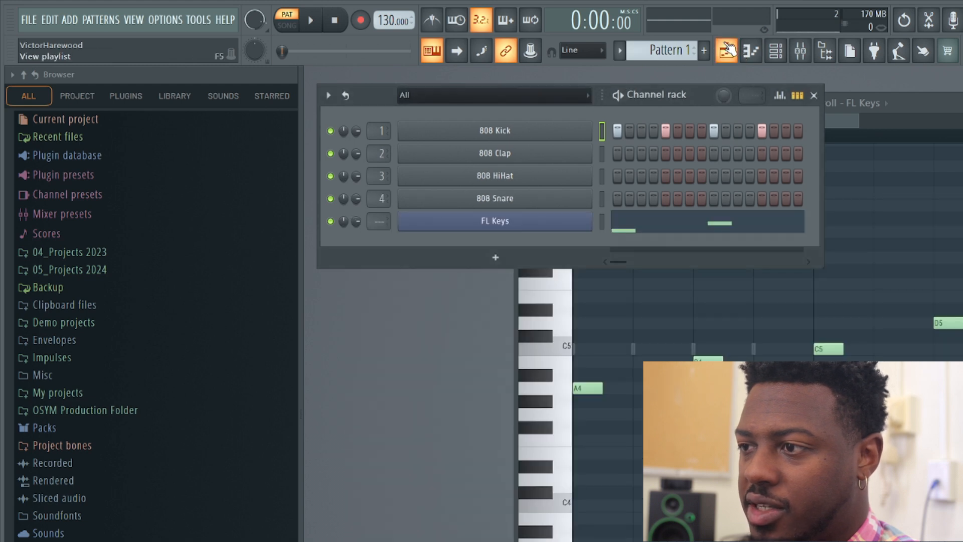
Open the playlist, play Pattern 1 in song mode, then stop it.
left_click(726, 51)
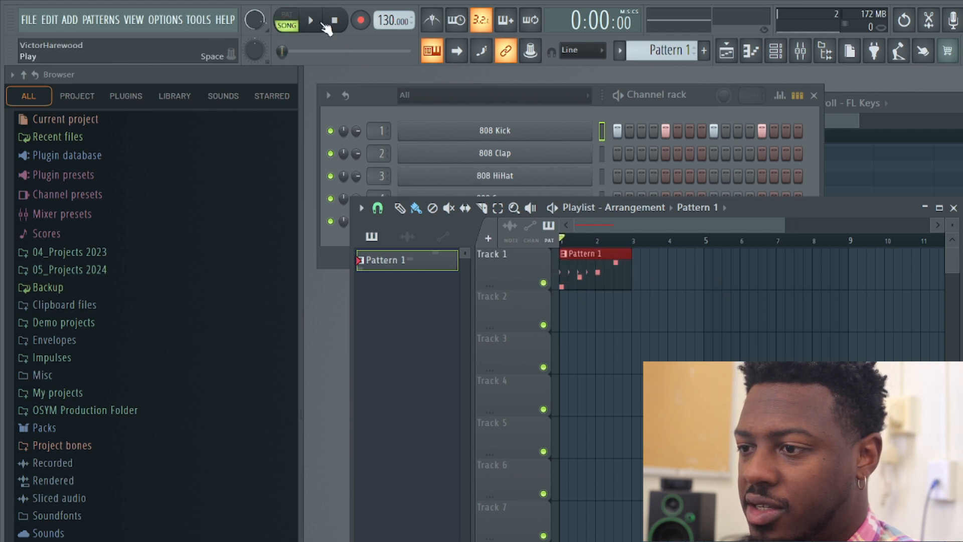
left_click(310, 20)
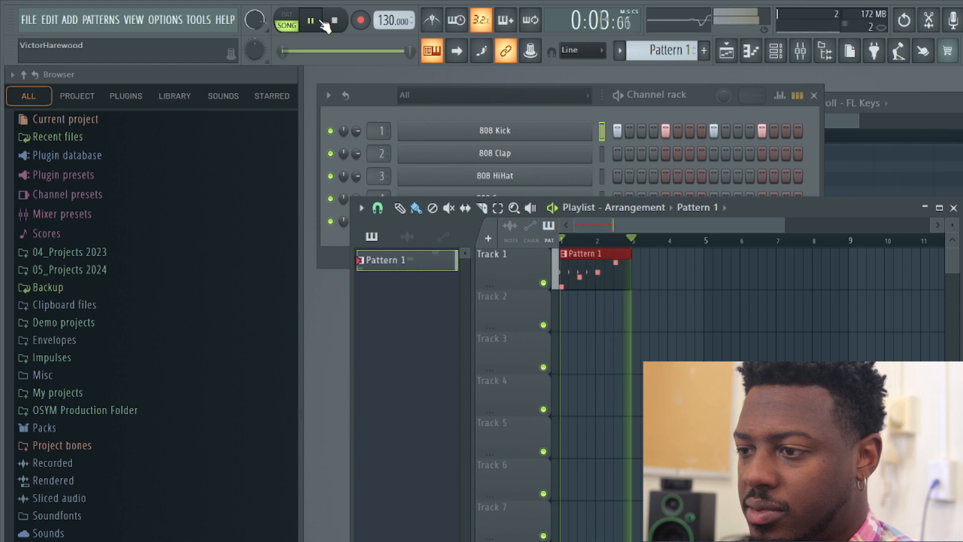
left_click(310, 20)
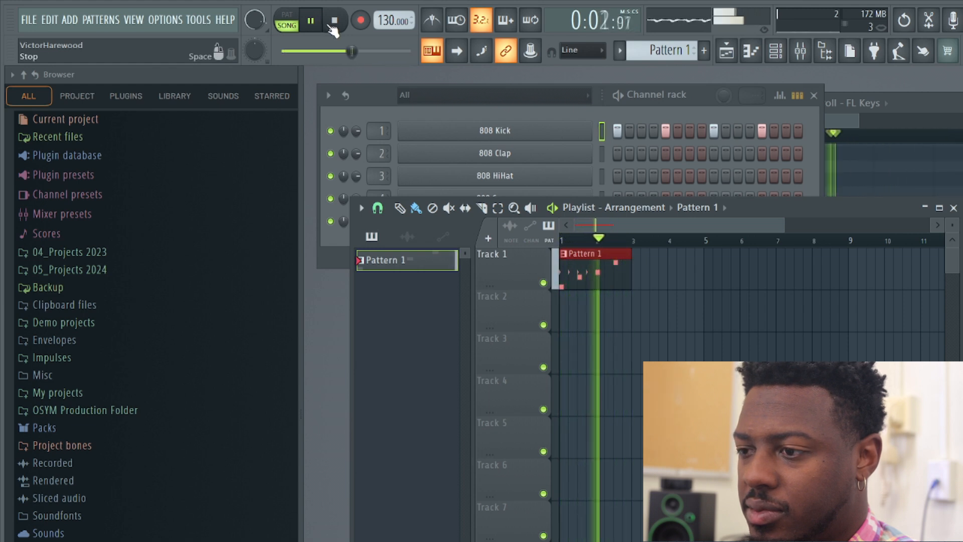
left_click(334, 19)
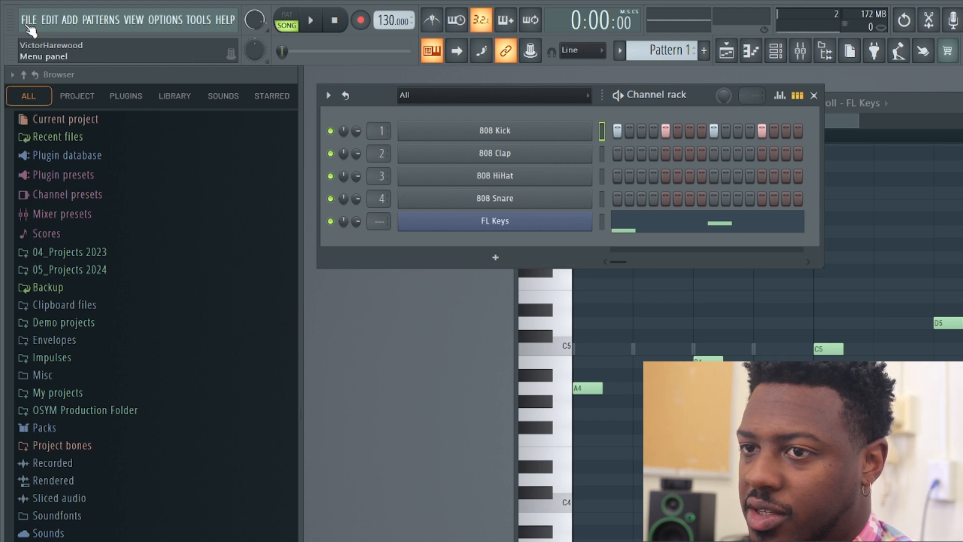
Delete the FL Keys channel and bring up the add-new-channel plugin list.
left_click(28, 19)
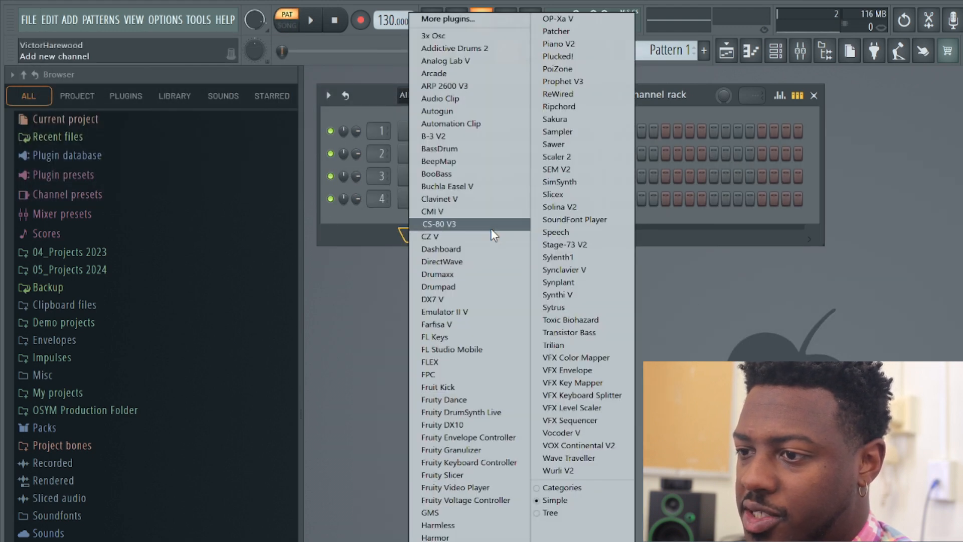
mouse_move(461, 386)
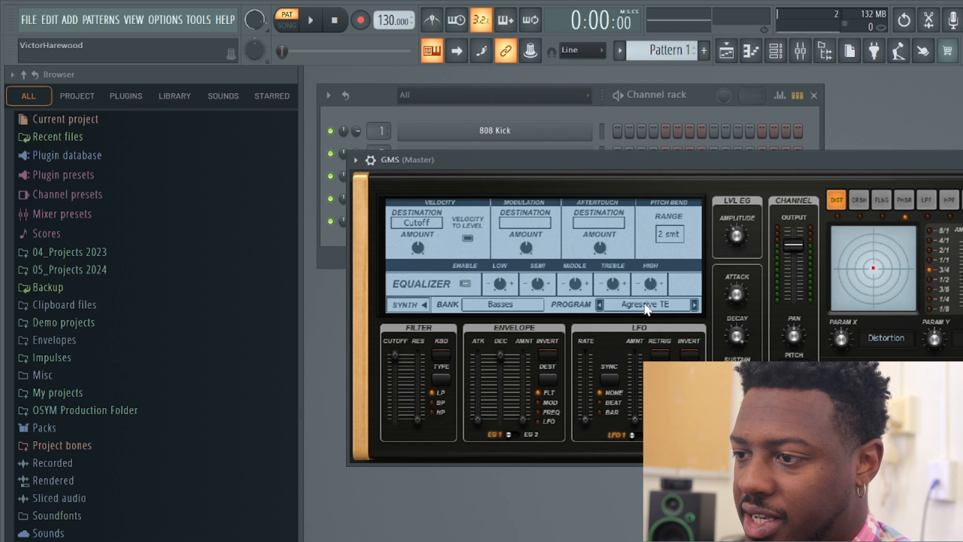
mouse_move(605, 307)
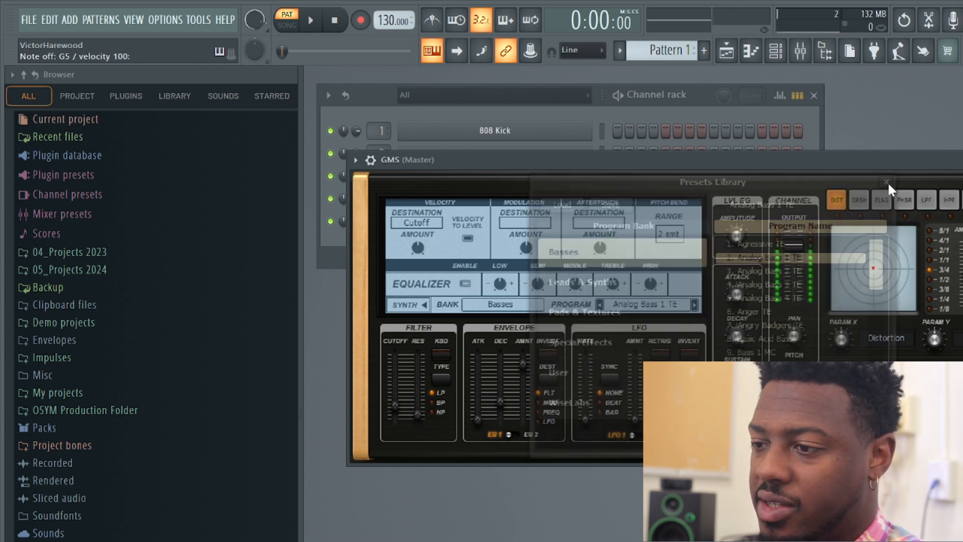
Load the Analog Bass 1 TE preset on the GMS channel and close the library.
left_click(890, 183)
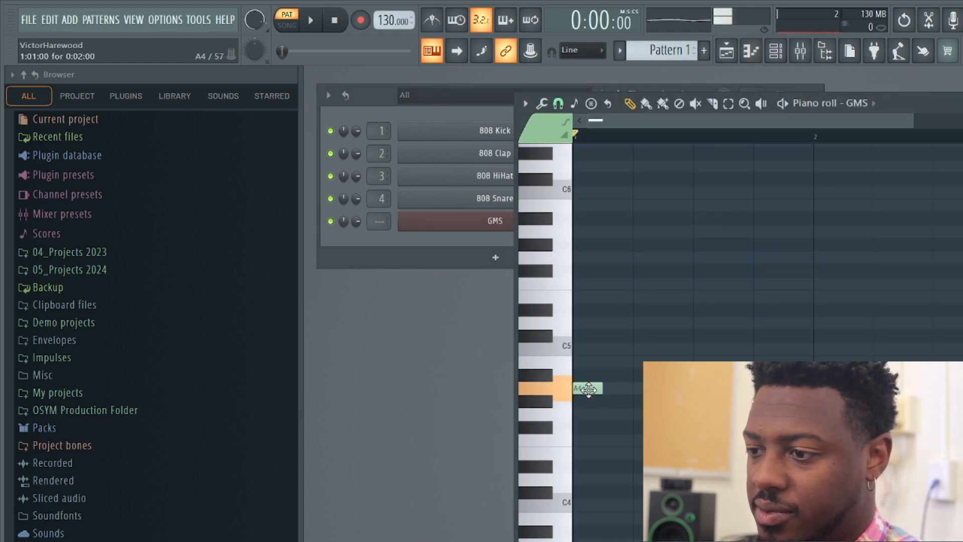
Draw the rising A4, B4, C5, D5 GMS line and play it back once.
left_click_drag(587, 389, 584, 389)
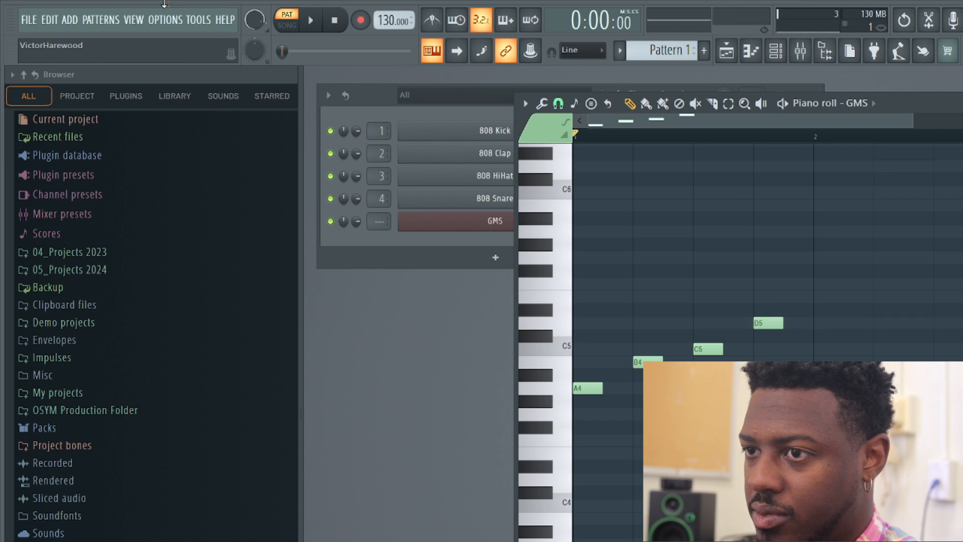
left_click(310, 19)
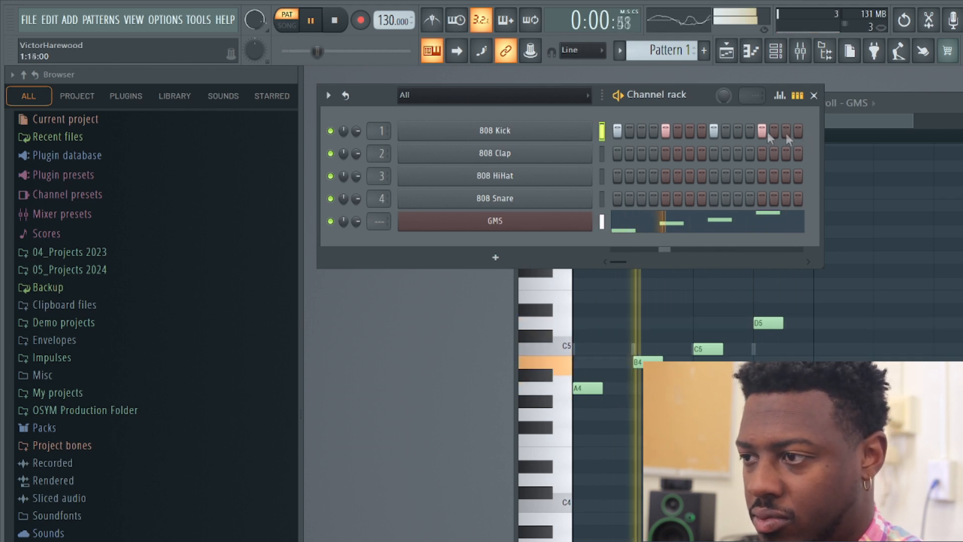
left_click(310, 19)
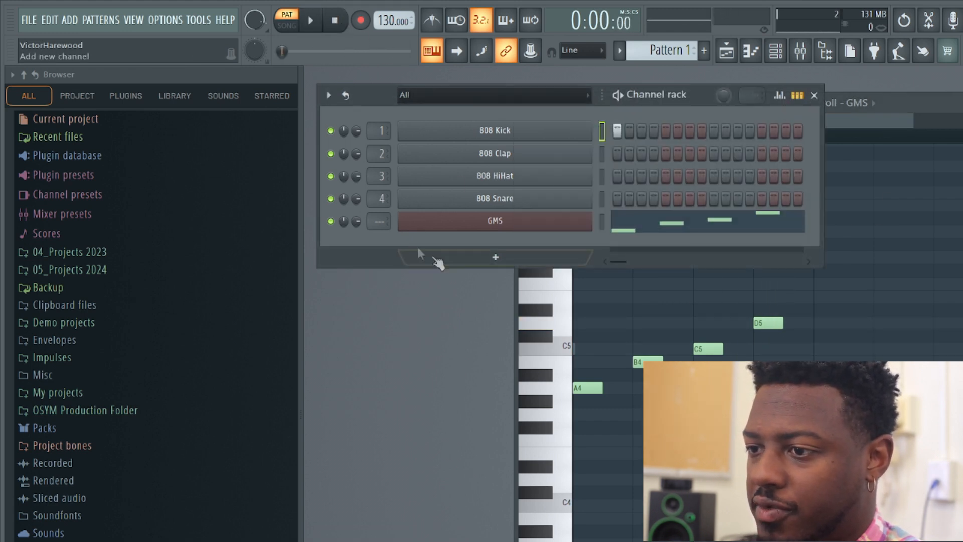
Add a FLEX instrument as a new channel, starting with its Black Sting preset.
left_click(495, 256)
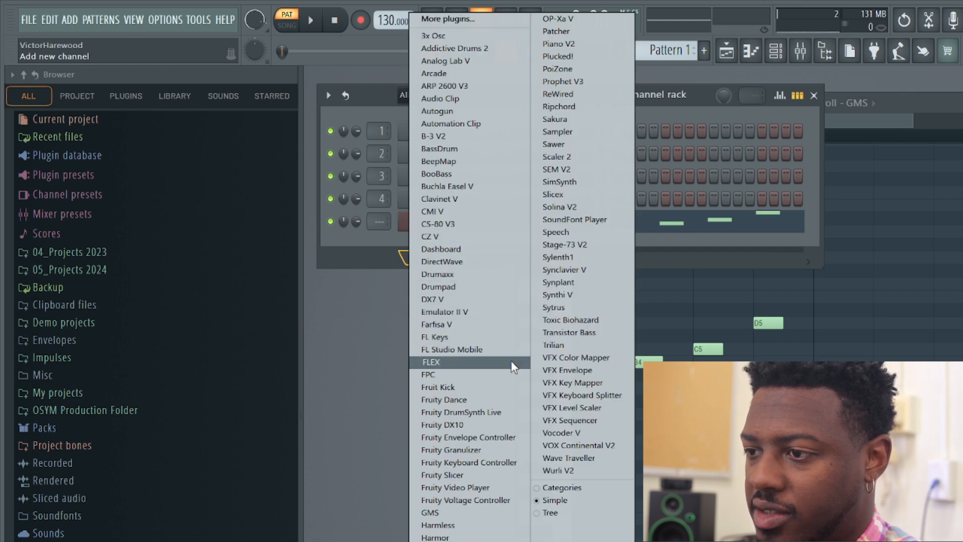
left_click(430, 362)
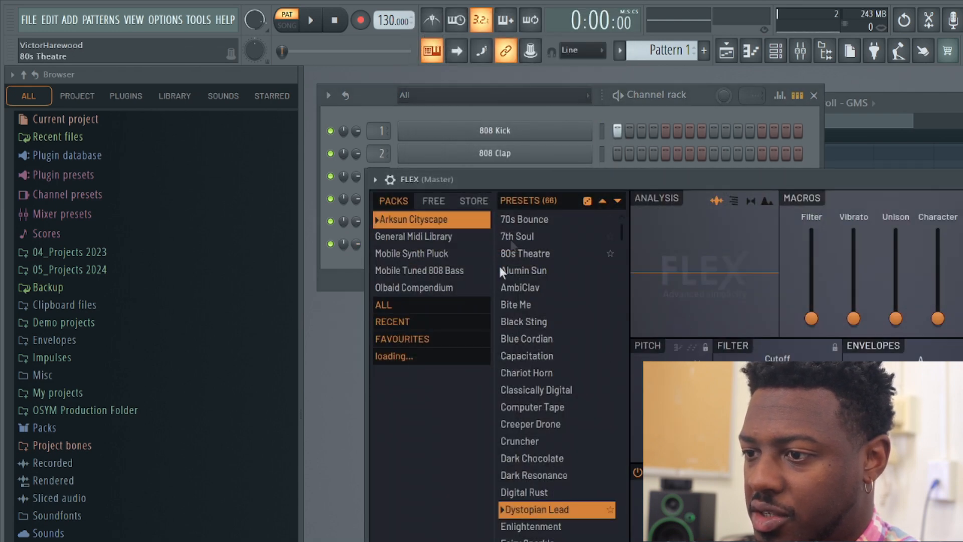
left_click(527, 322)
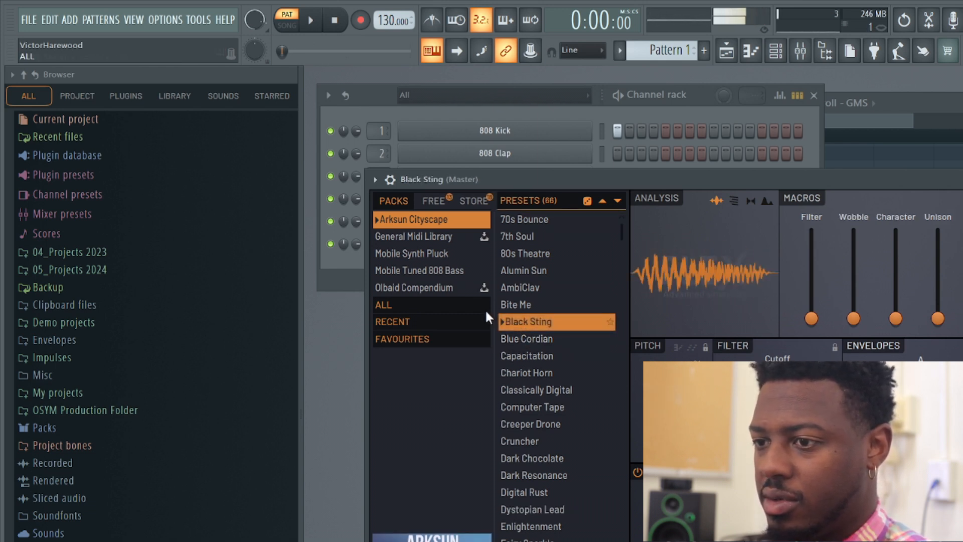
Open the General Midi Library pack and pick the Acoustic Piano preset.
left_click(414, 236)
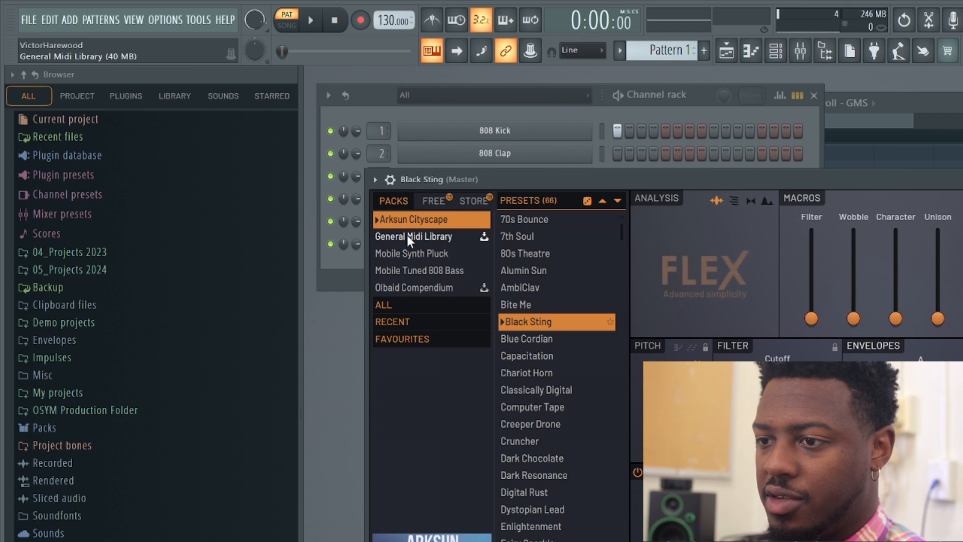
left_click(414, 236)
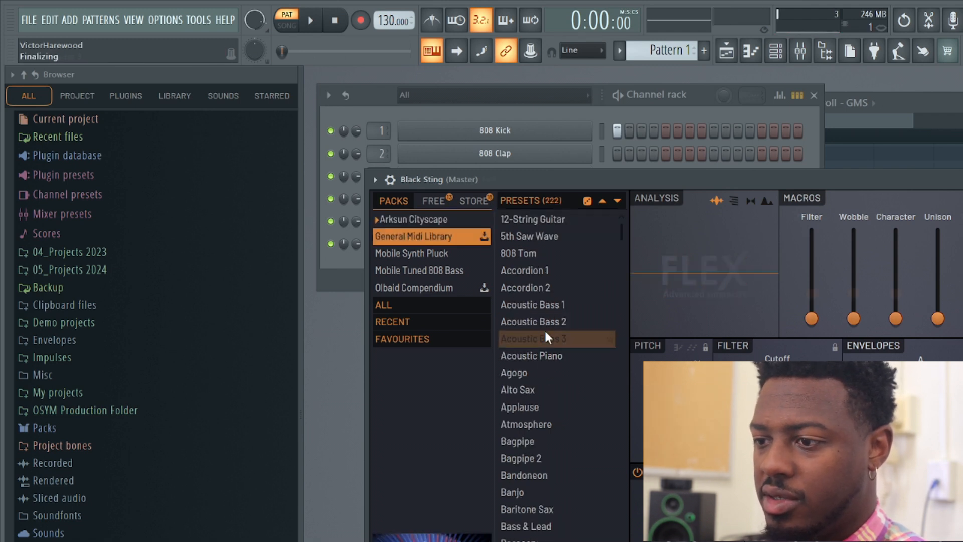
left_click(536, 339)
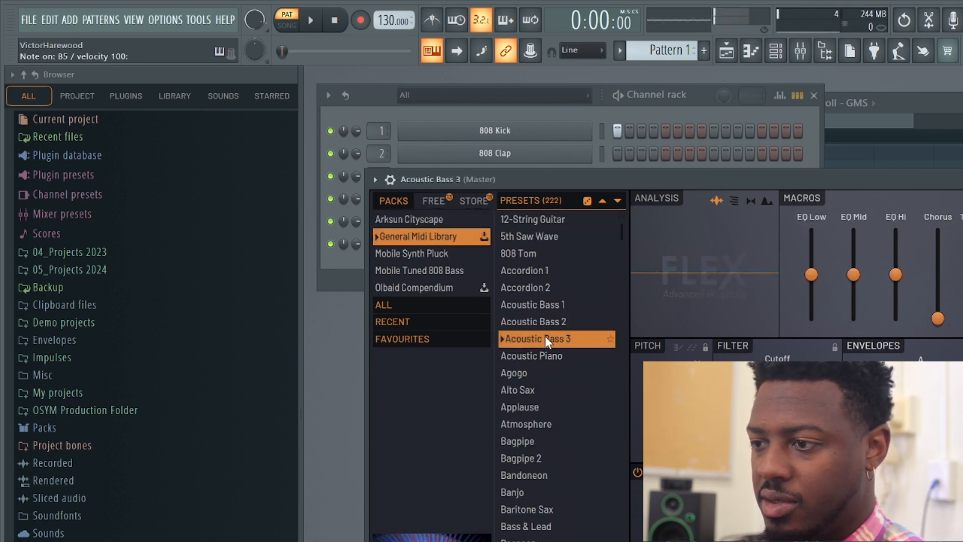
left_click(540, 356)
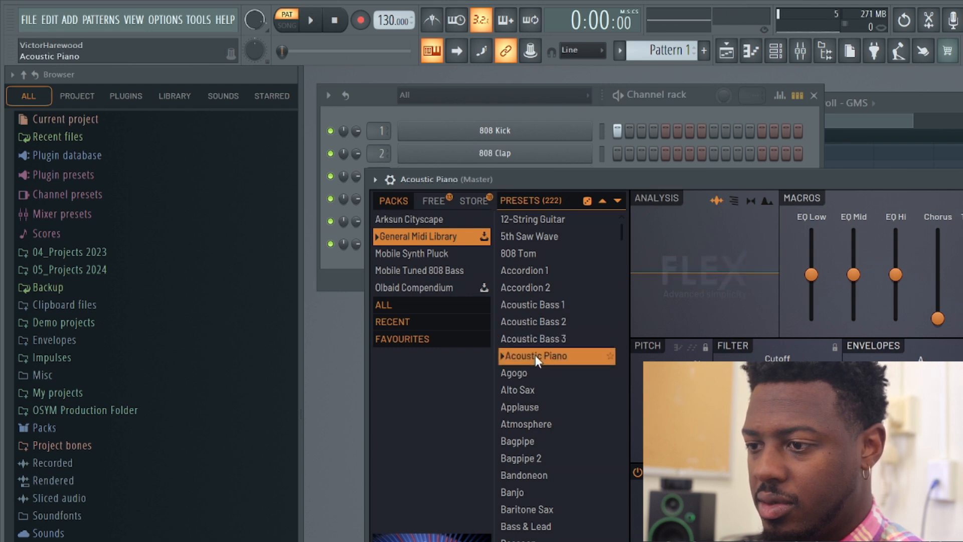
left_click(538, 356)
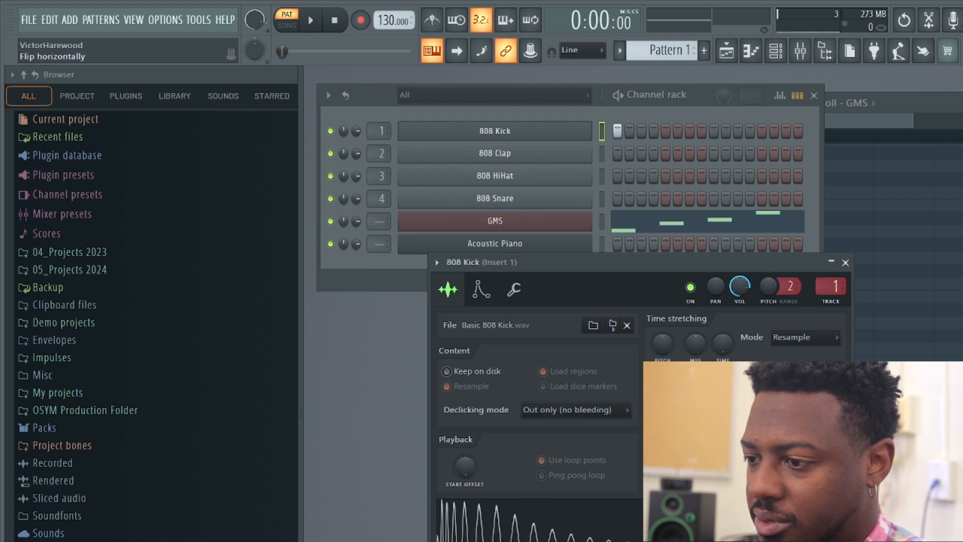
Close the 808 Kick sample settings window, leaving the six-channel rack visible.
left_click(845, 262)
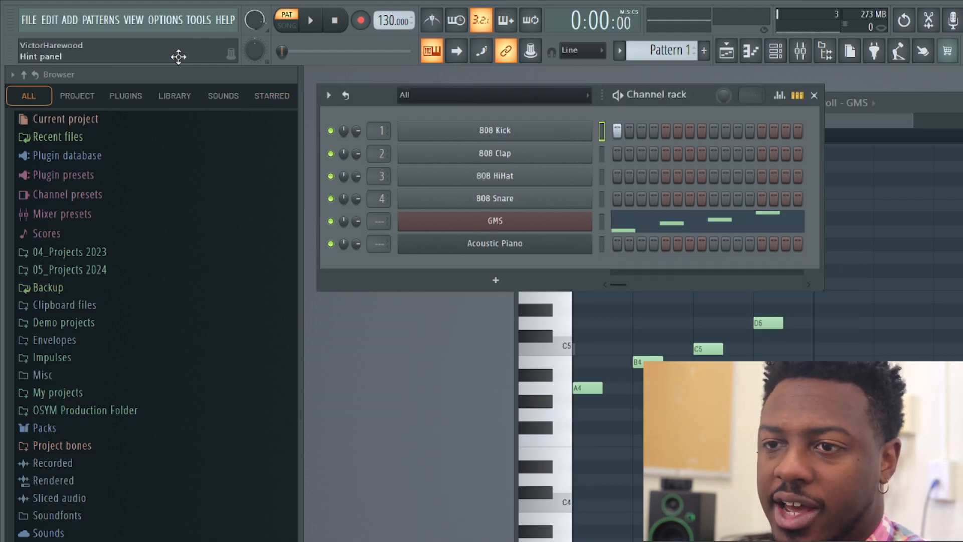
Export the current pattern as an MP3 named Demo Video to the Desktop.
left_click(28, 19)
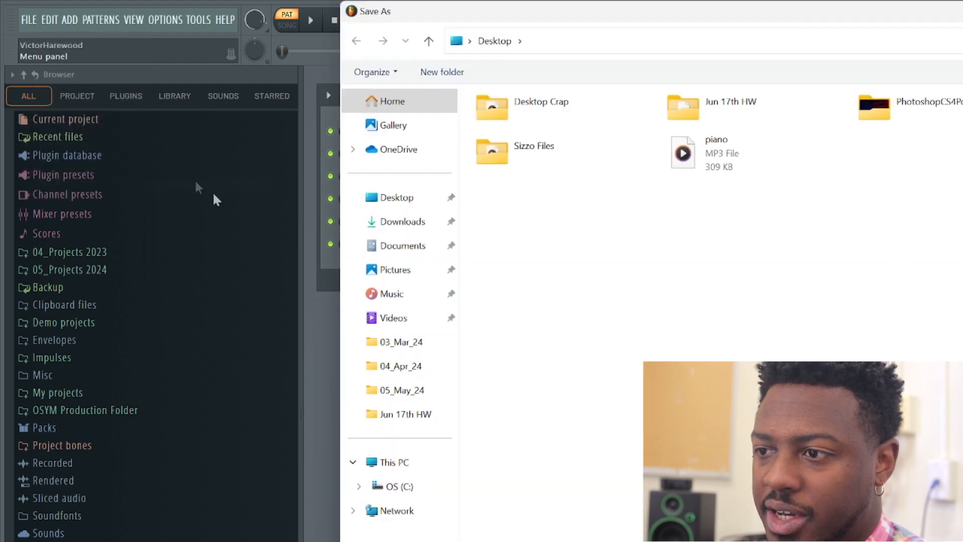
left_click(398, 197)
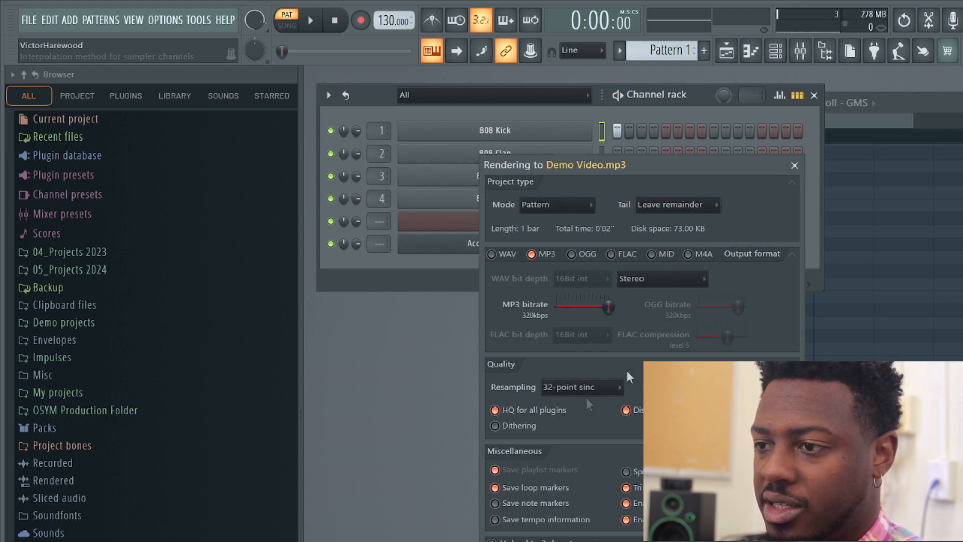
left_click(556, 204)
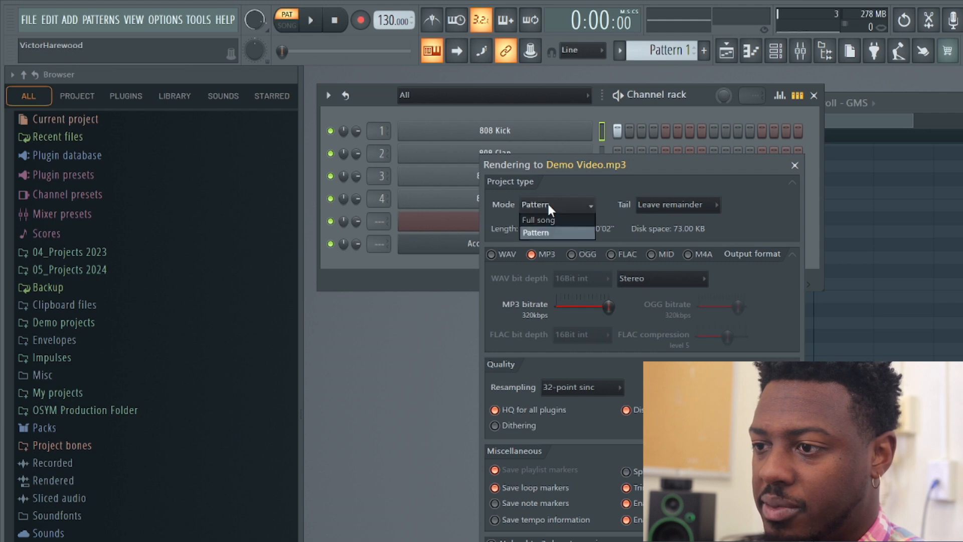
left_click(538, 220)
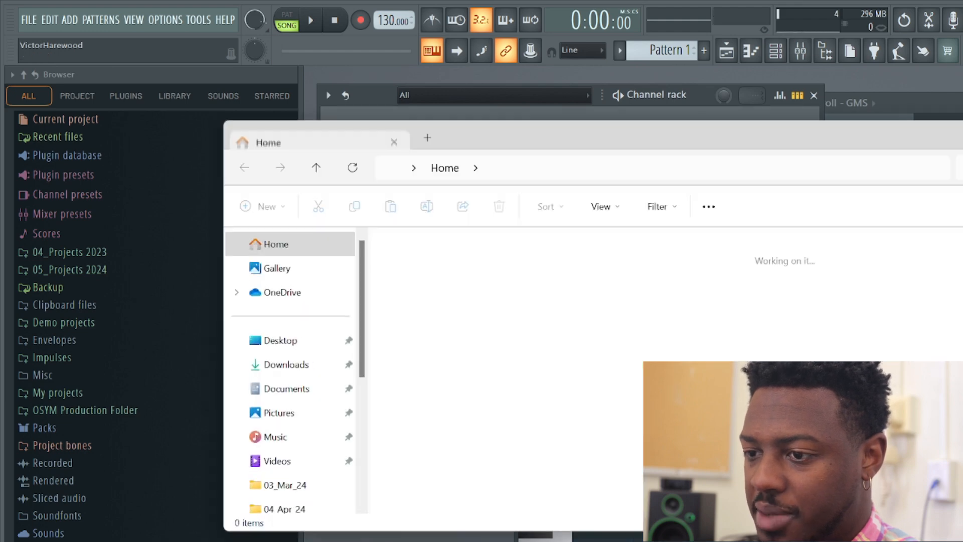
Select the rendered Demo Video file in the Desktop folder listing.
left_click(280, 340)
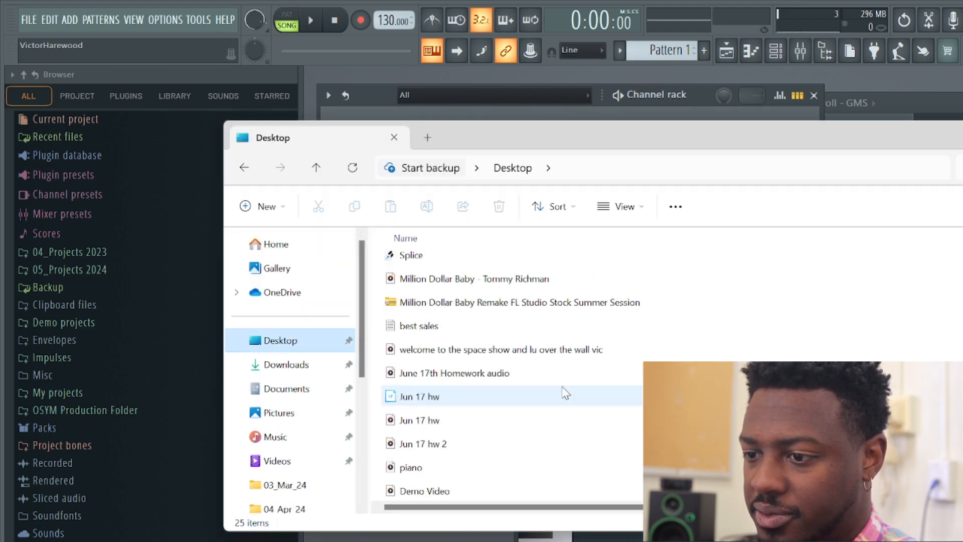
left_click(432, 491)
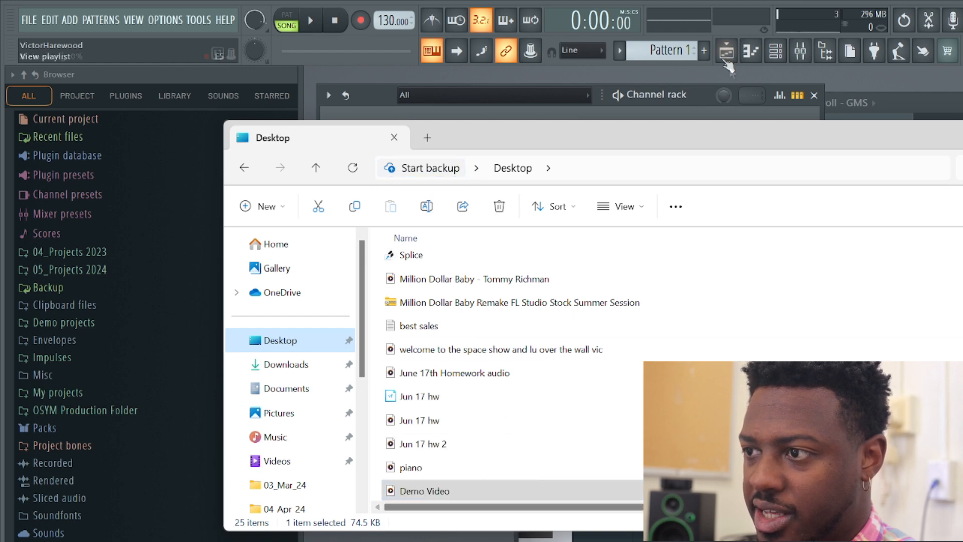
left_click(726, 50)
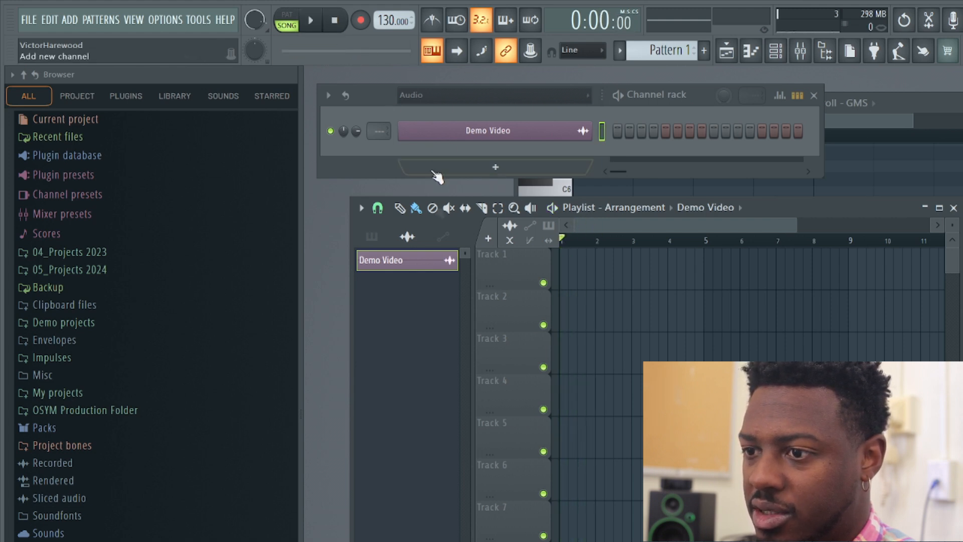
Delete the Demo Video audio clip from the playlist via its context menu.
right_click(407, 259)
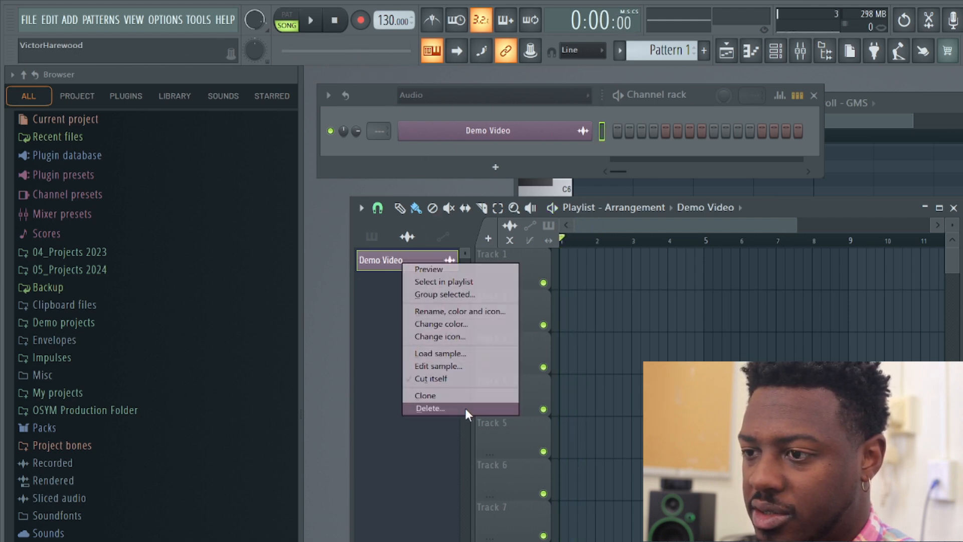
left_click(429, 408)
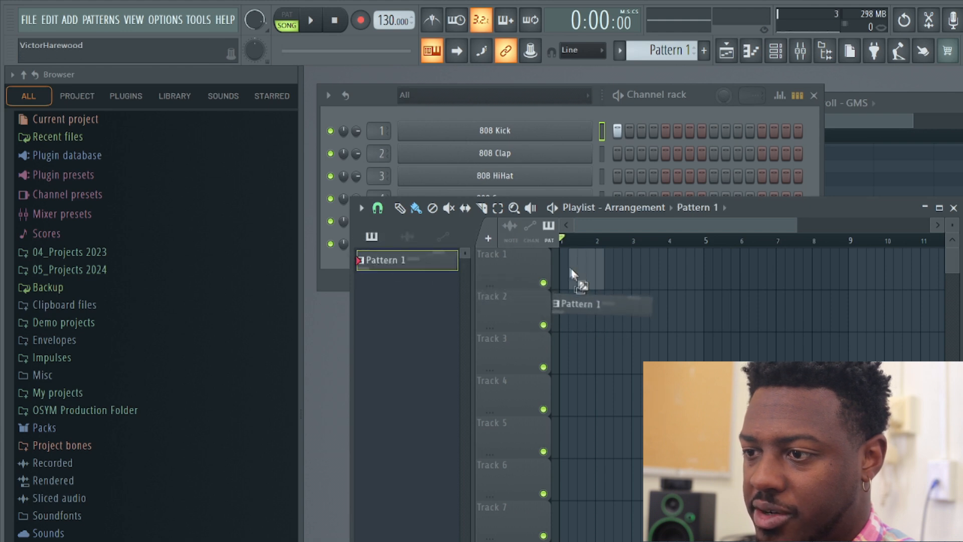
Lay Pattern 1 clips across four bars on Track 1, shorten the last, then play and stop.
left_click(577, 264)
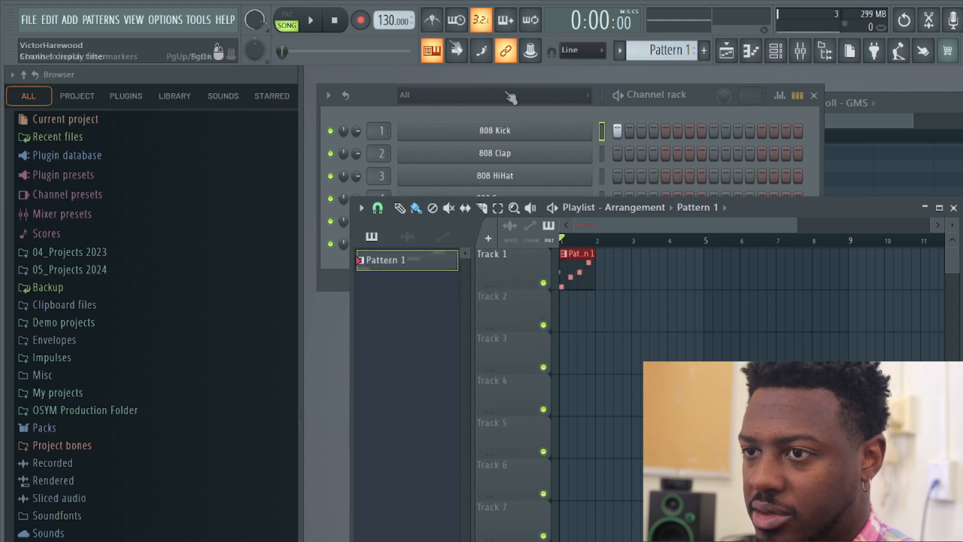
left_click(310, 20)
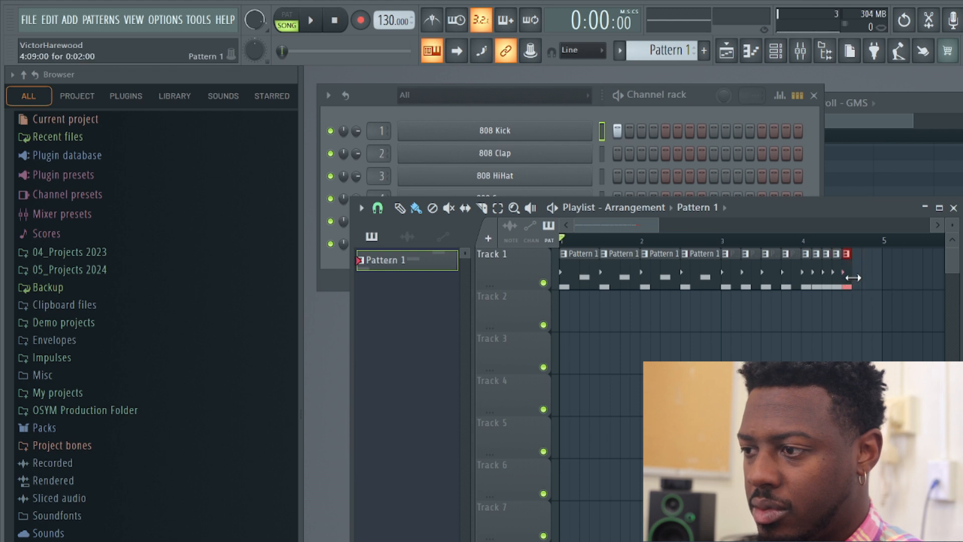
left_click(310, 19)
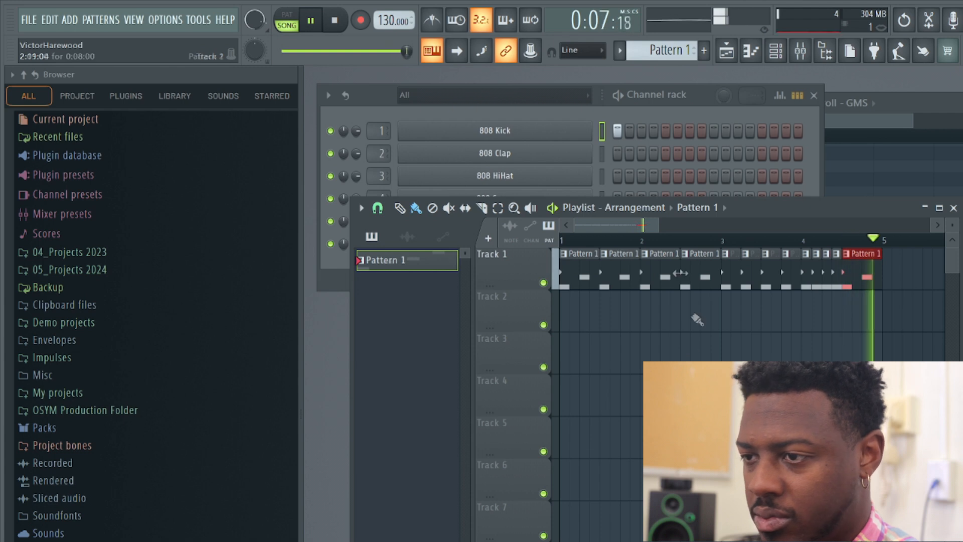
left_click(335, 20)
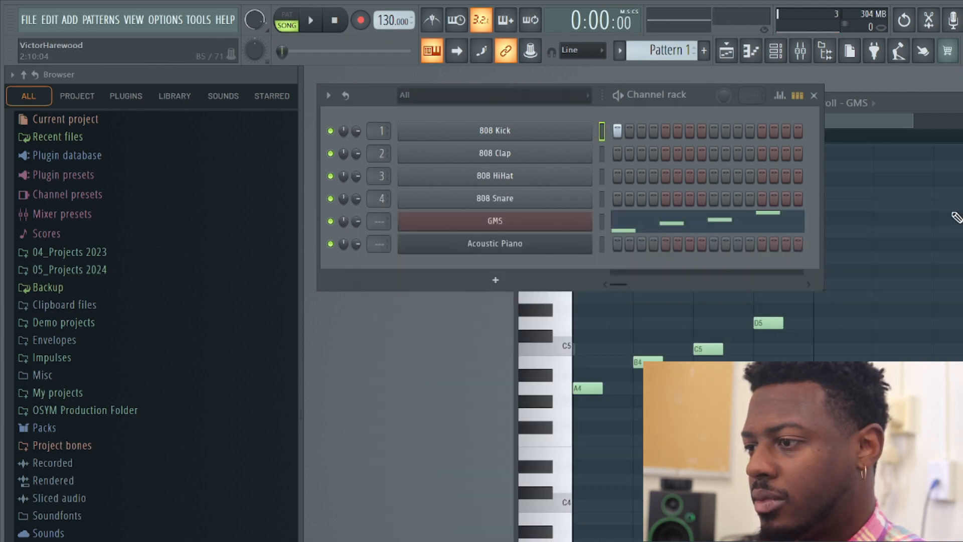
Save the arranged song as an MP3 on the Desktop, producing Demo Video 2.
left_click(28, 19)
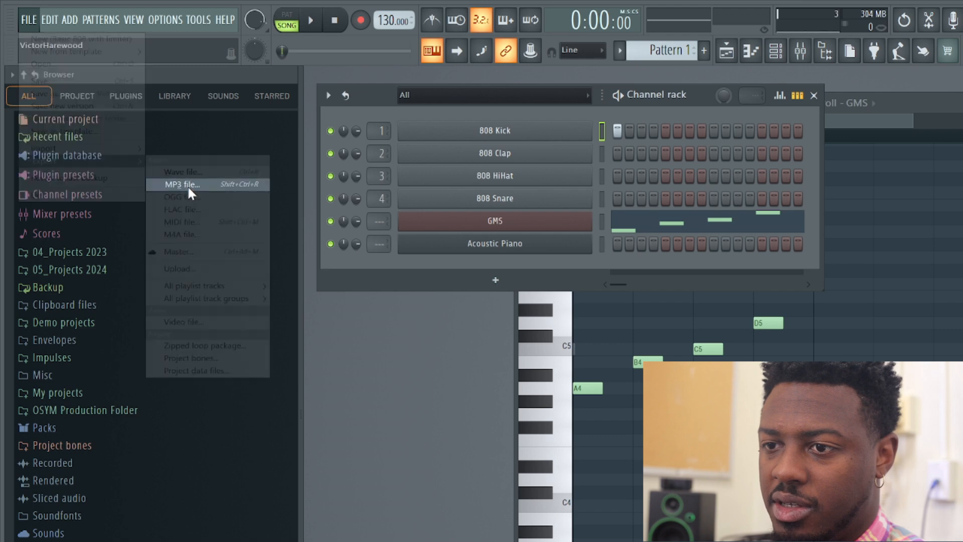
left_click(182, 184)
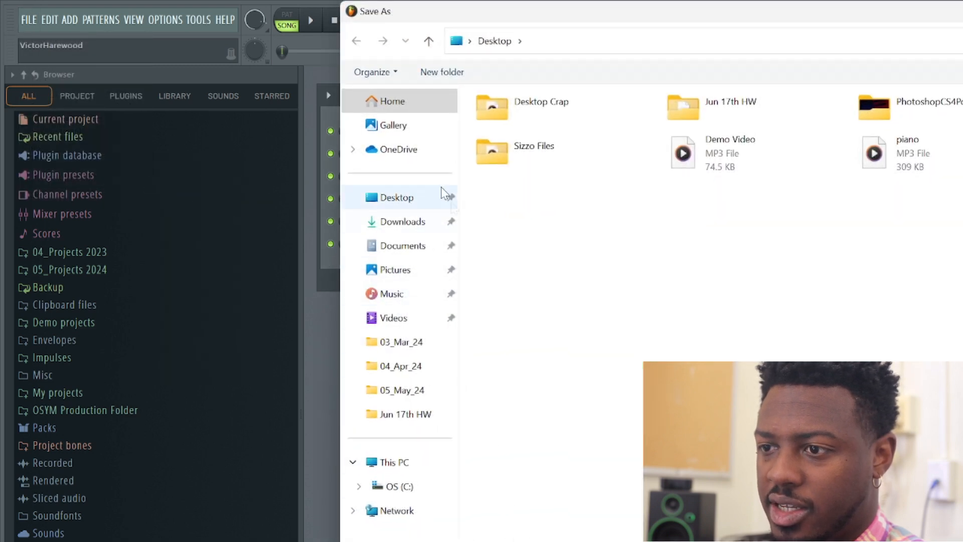
left_click(400, 197)
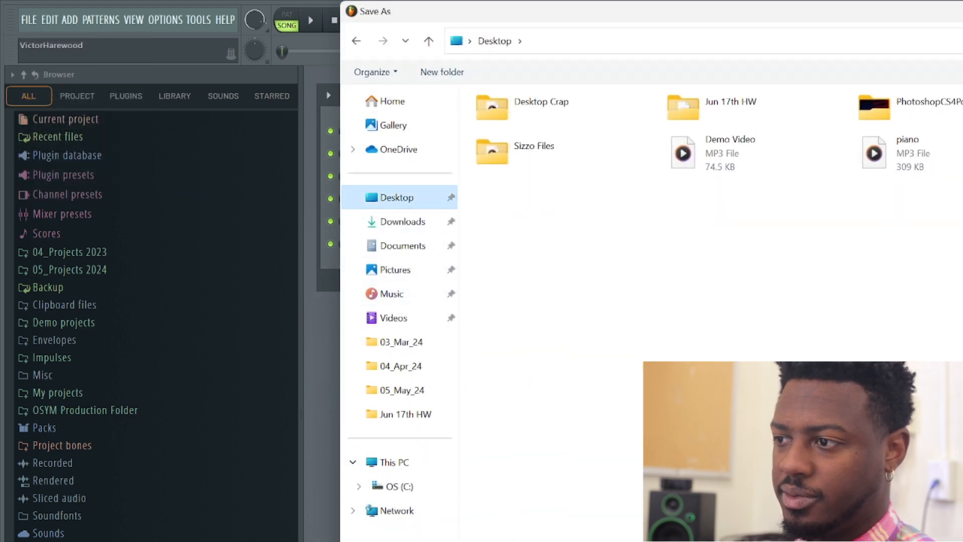
left_click(730, 153)
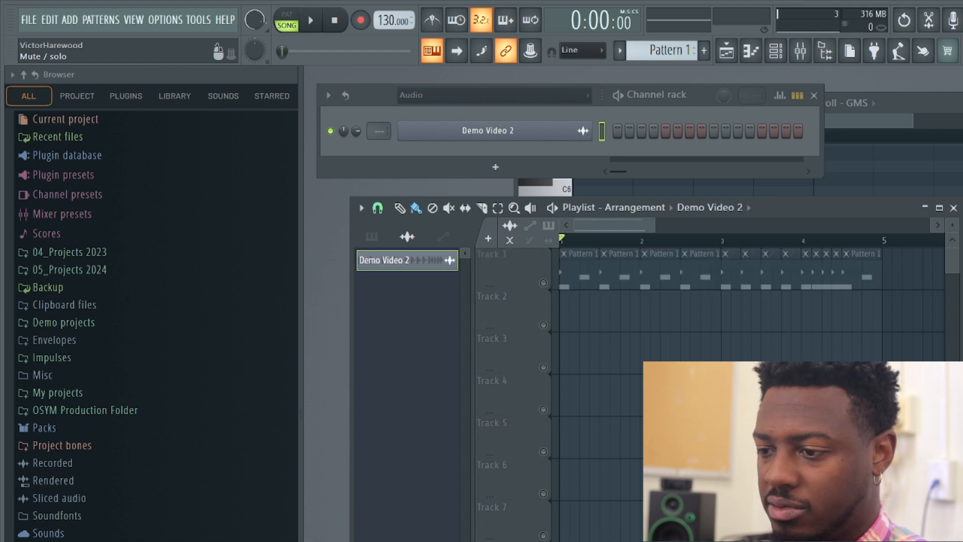
Audition the Demo Video 2 render in the playlist, then stop playback.
left_click(310, 20)
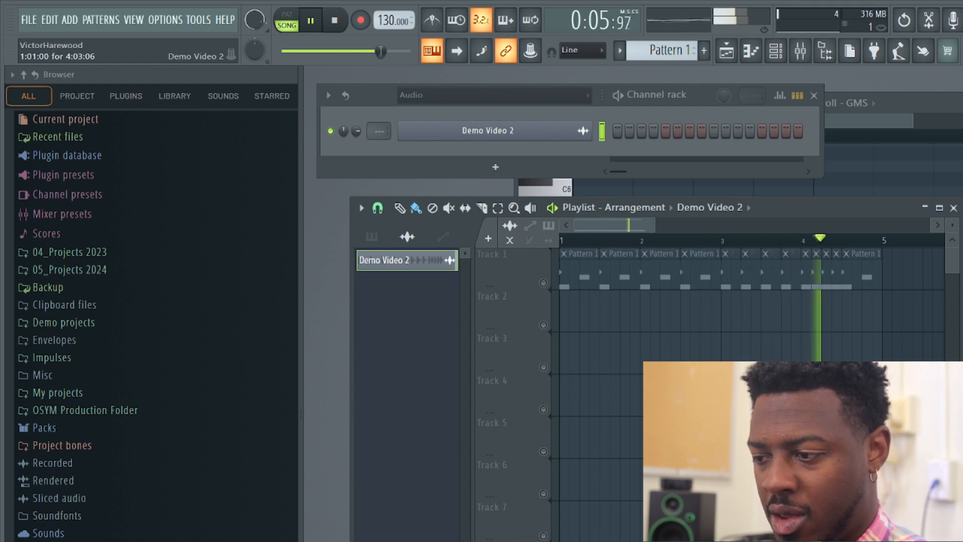
left_click(334, 20)
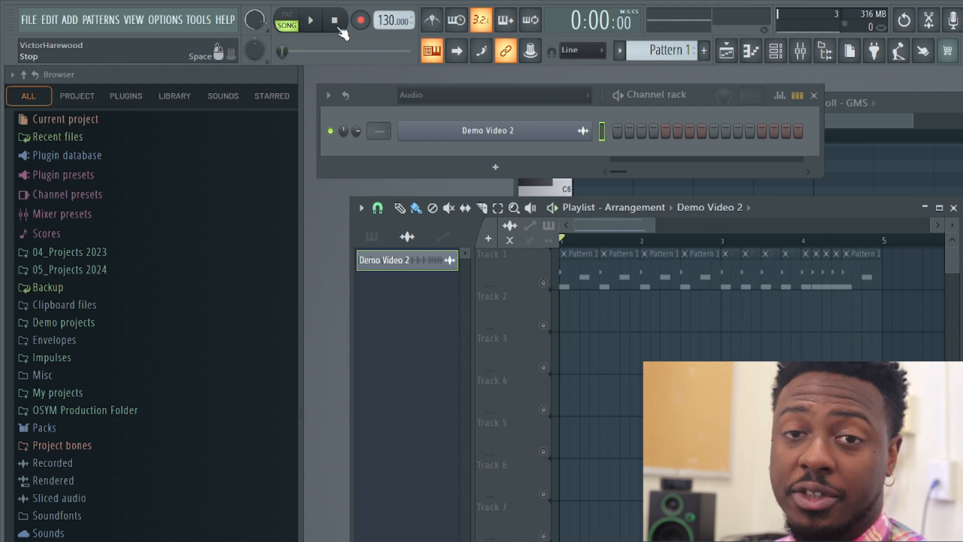